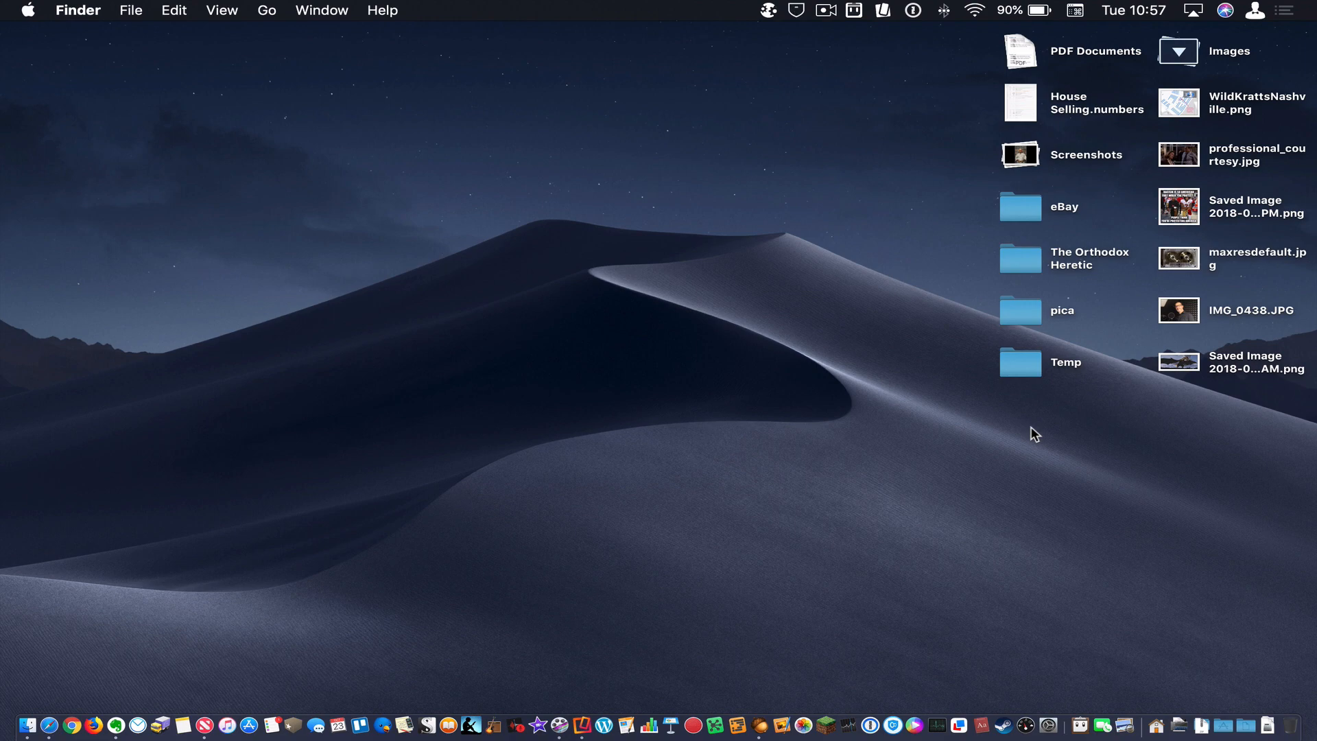
mouse_move(1181, 679)
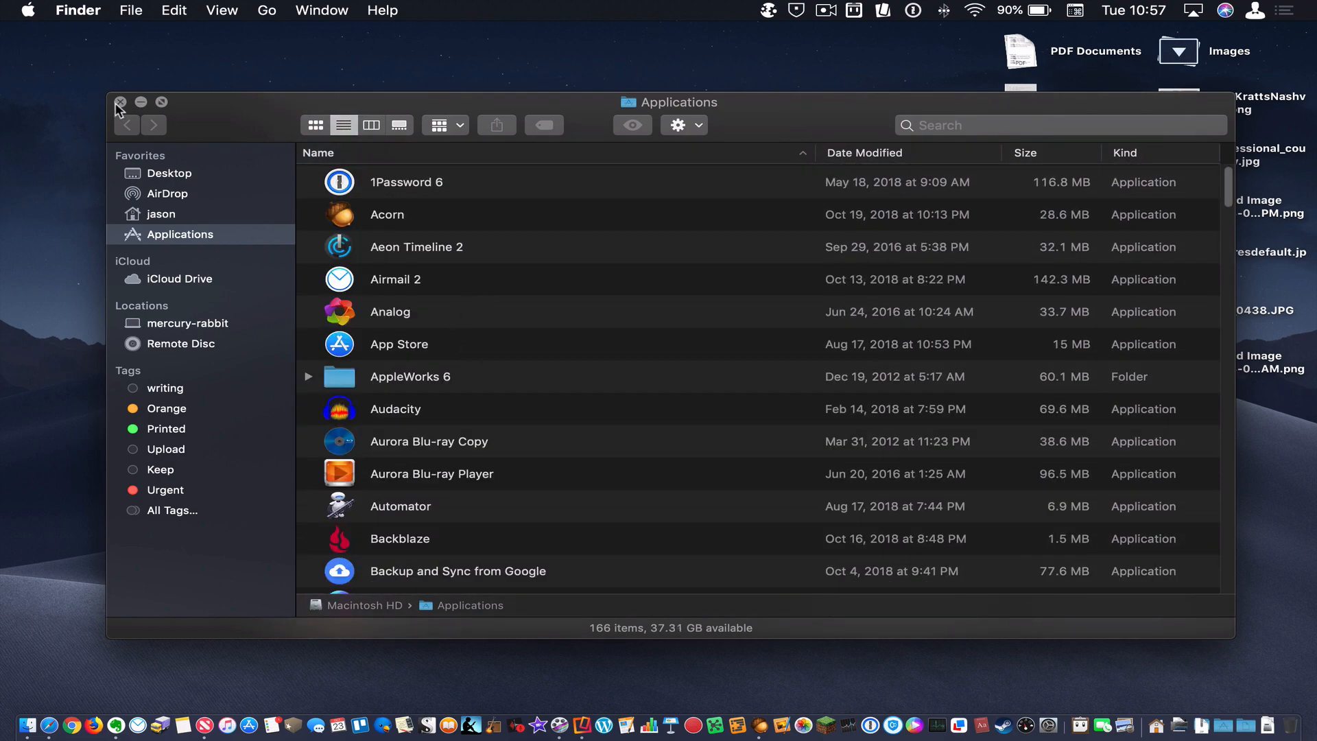
From the Insert submenu, choose Import from iPhone or iPad > Take Photo with the iPhone "Neptune".
click(120, 101)
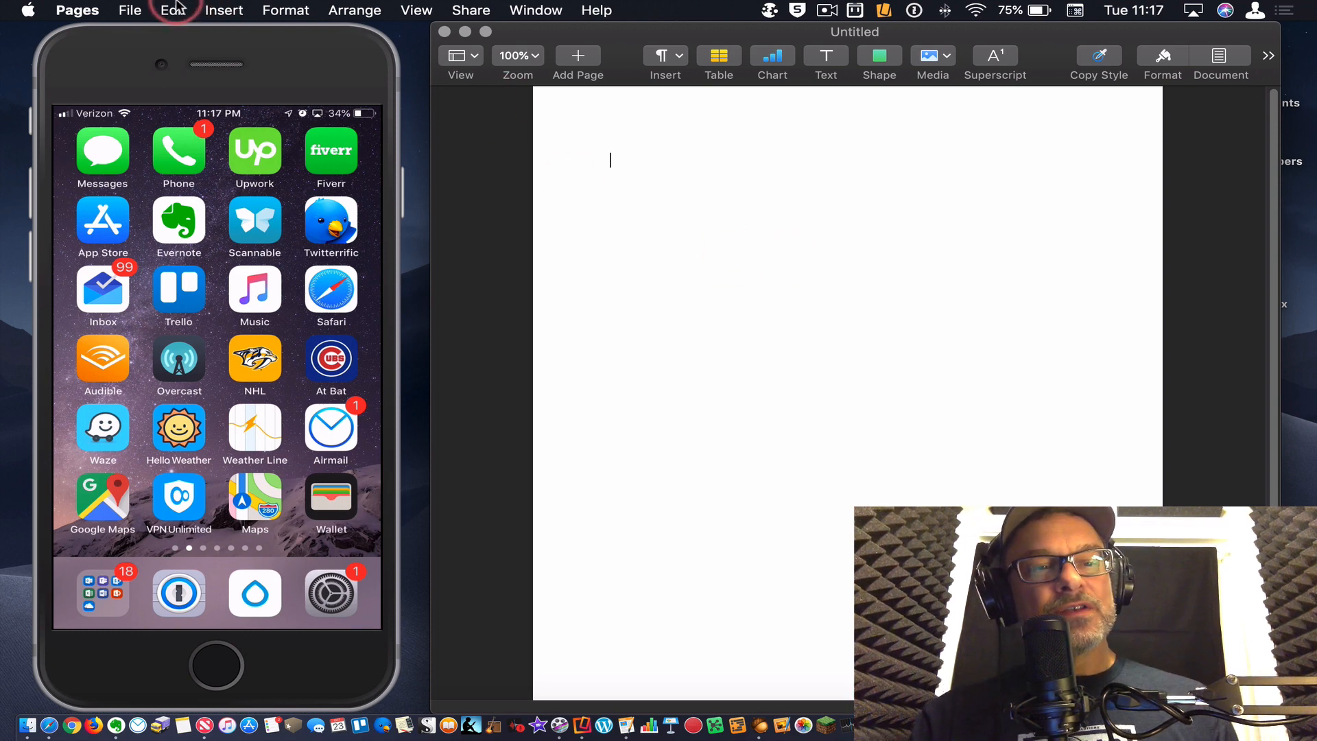
click(174, 10)
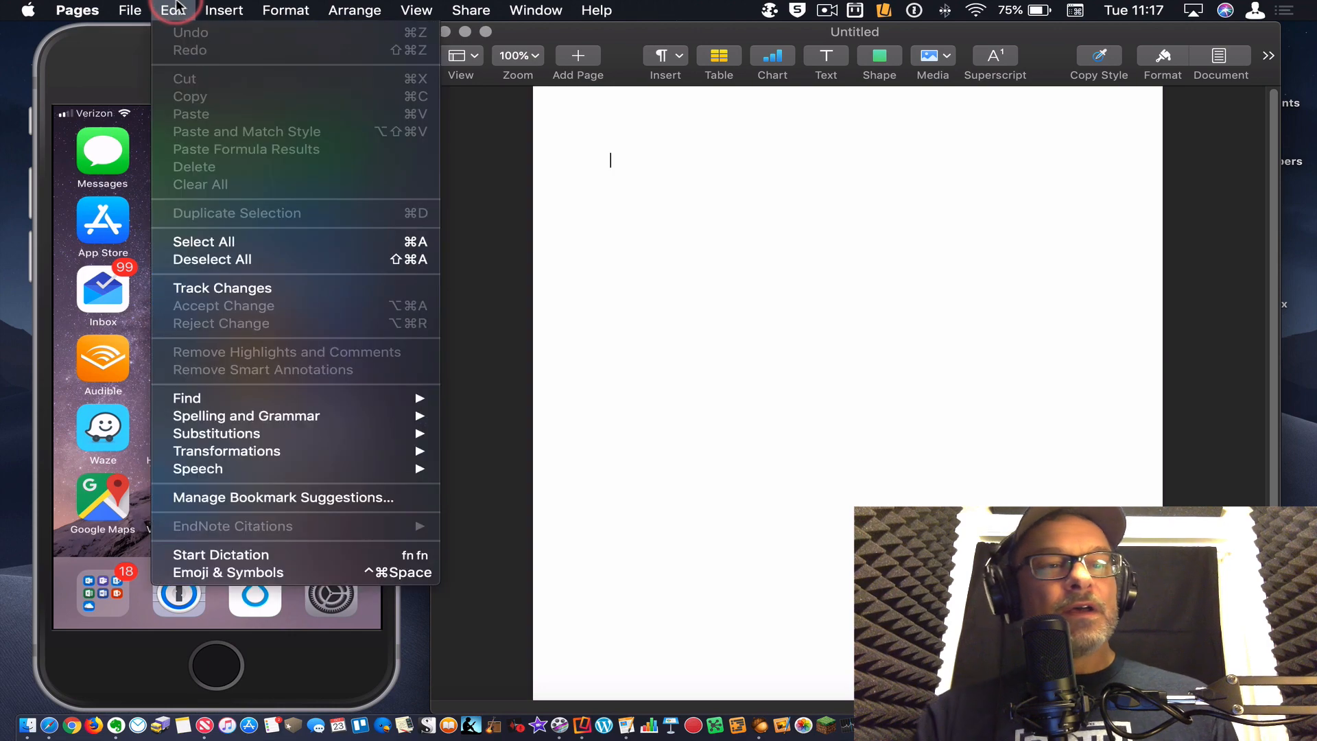
click(224, 10)
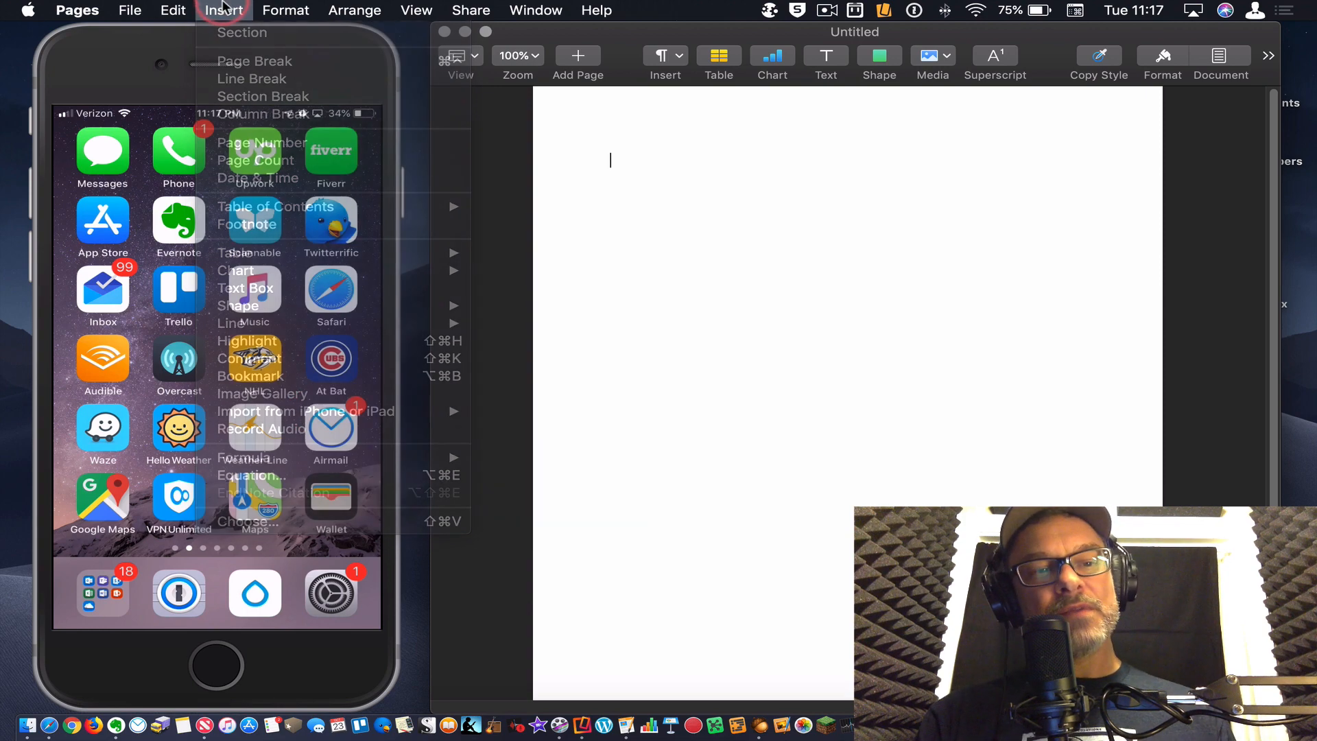
mouse_move(328, 410)
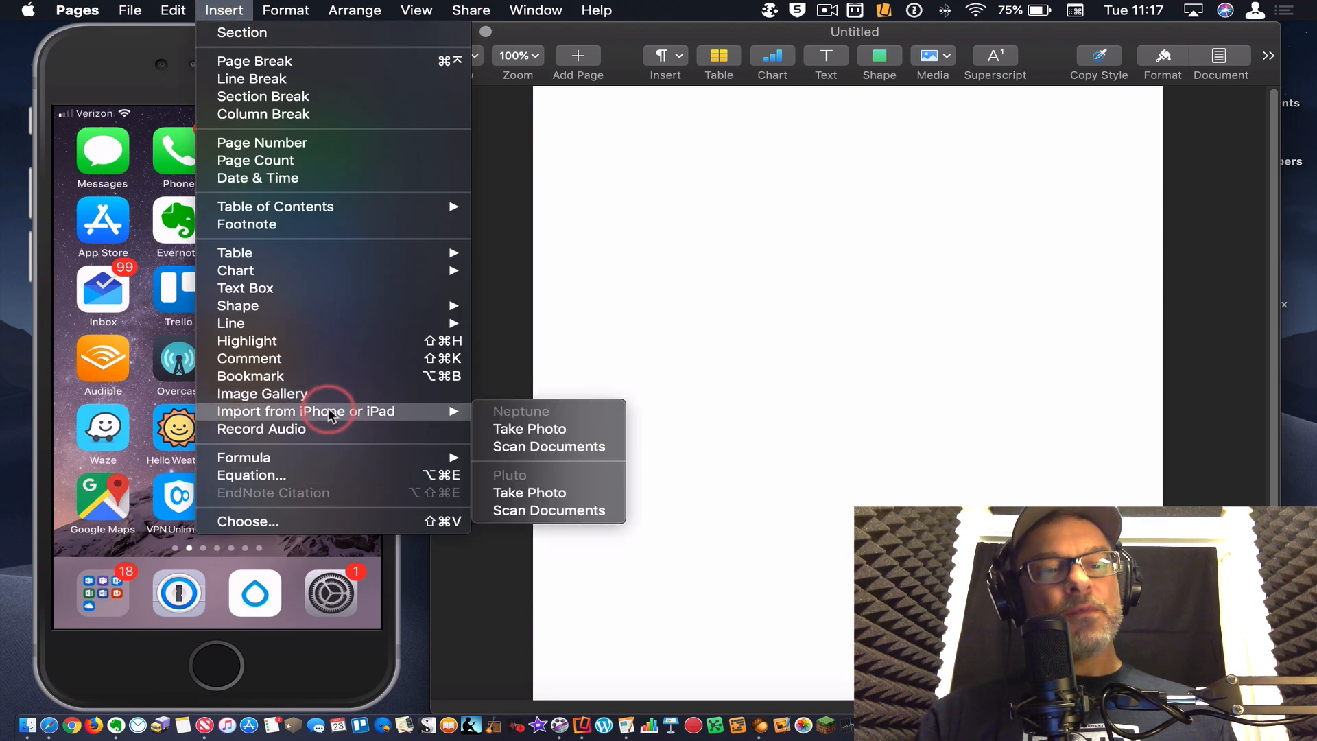
mouse_move(516, 415)
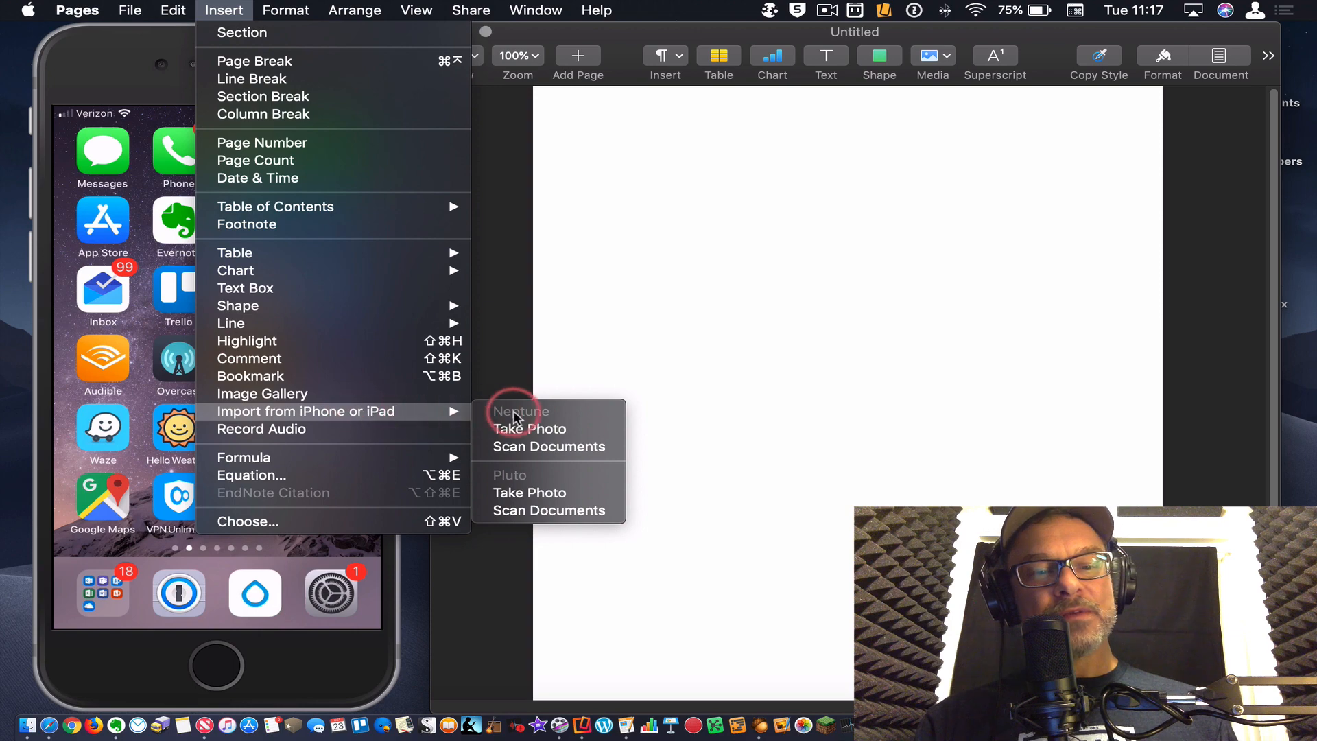
click(573, 435)
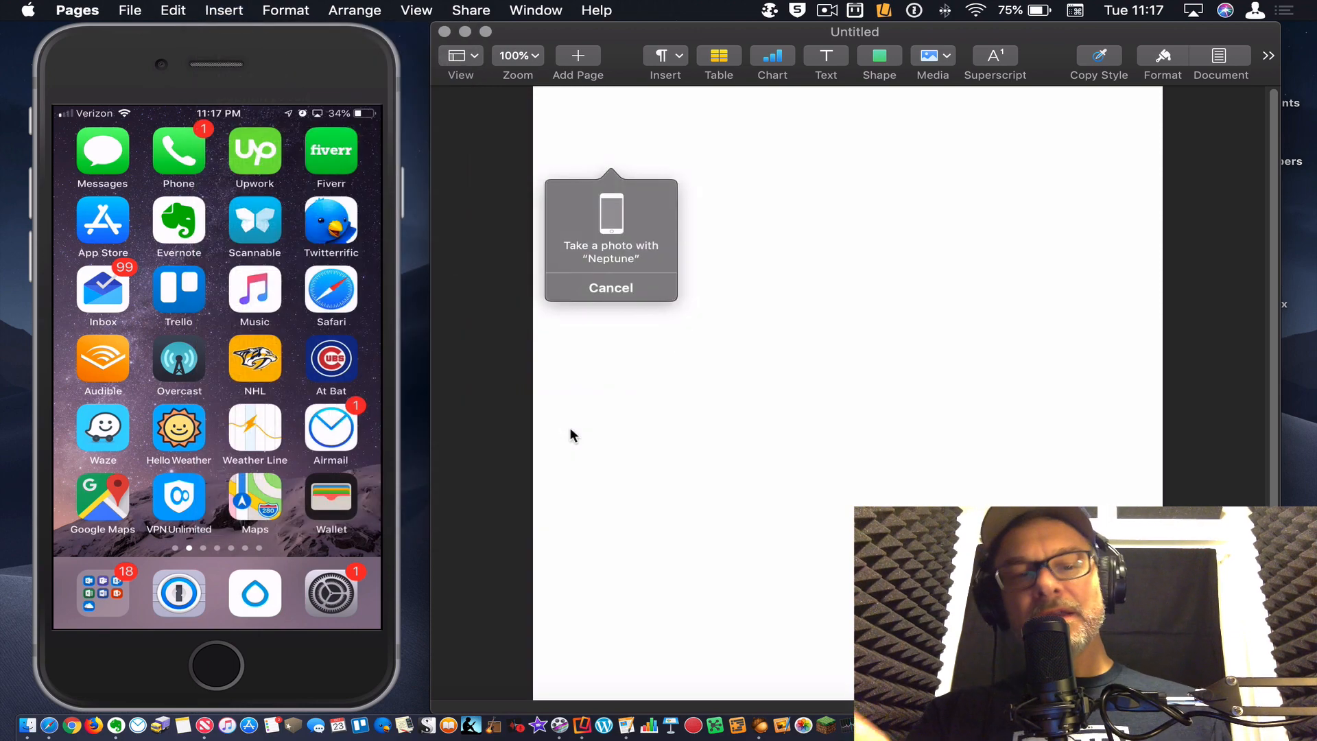
Capture the audio interface photo on the iPhone and use it in the Pages document.
click(610, 227)
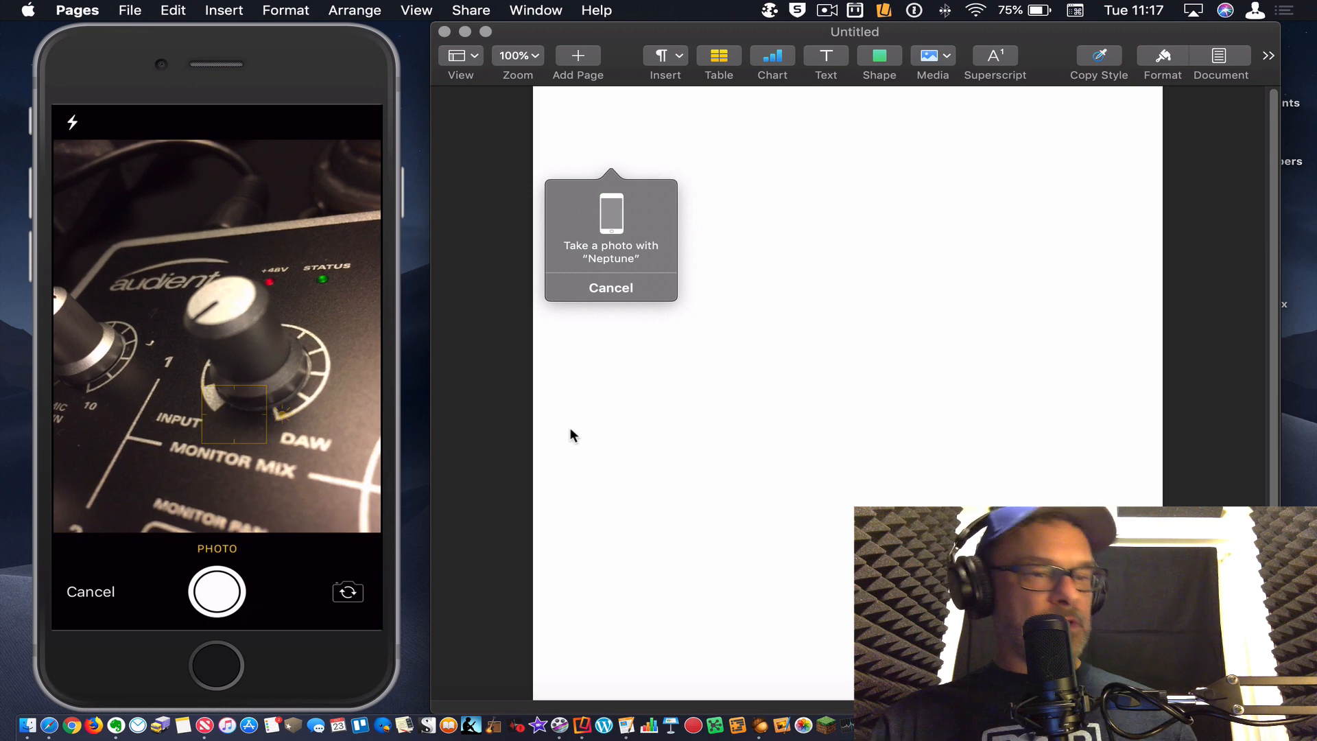
click(217, 593)
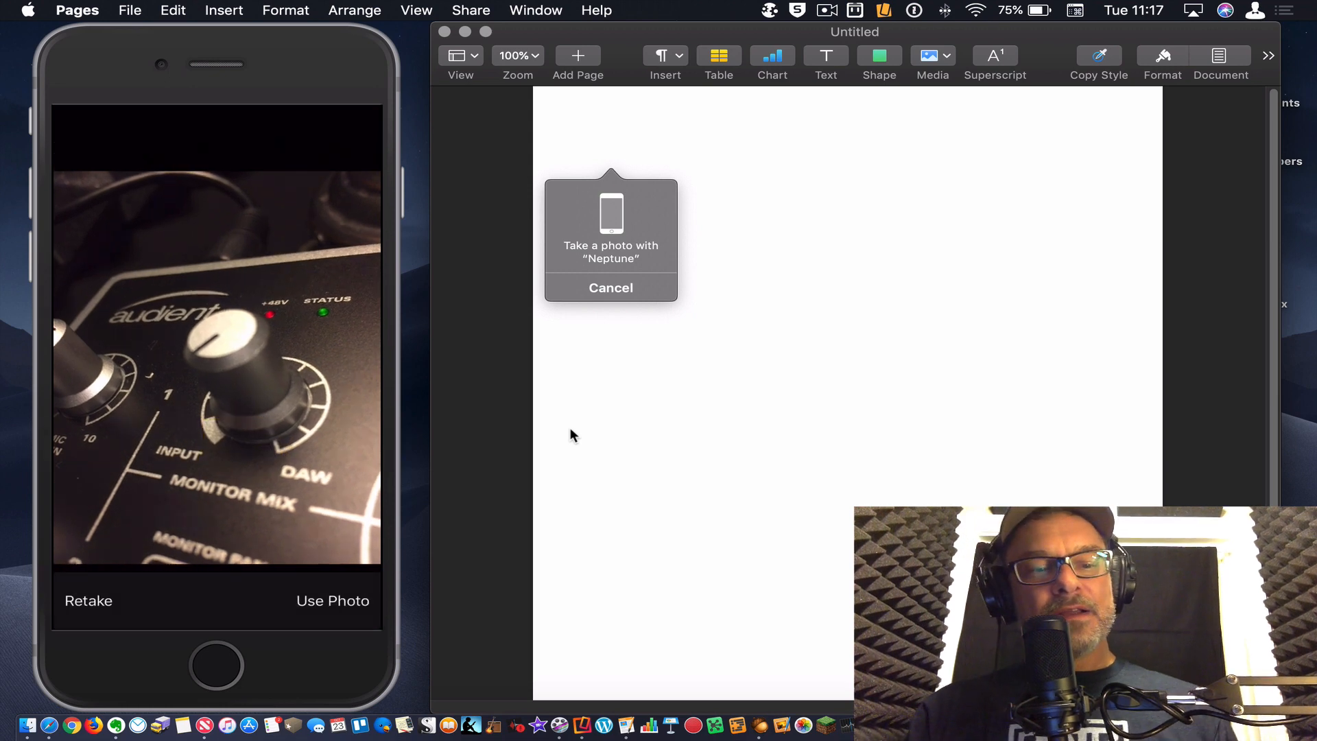
mouse_move(579, 500)
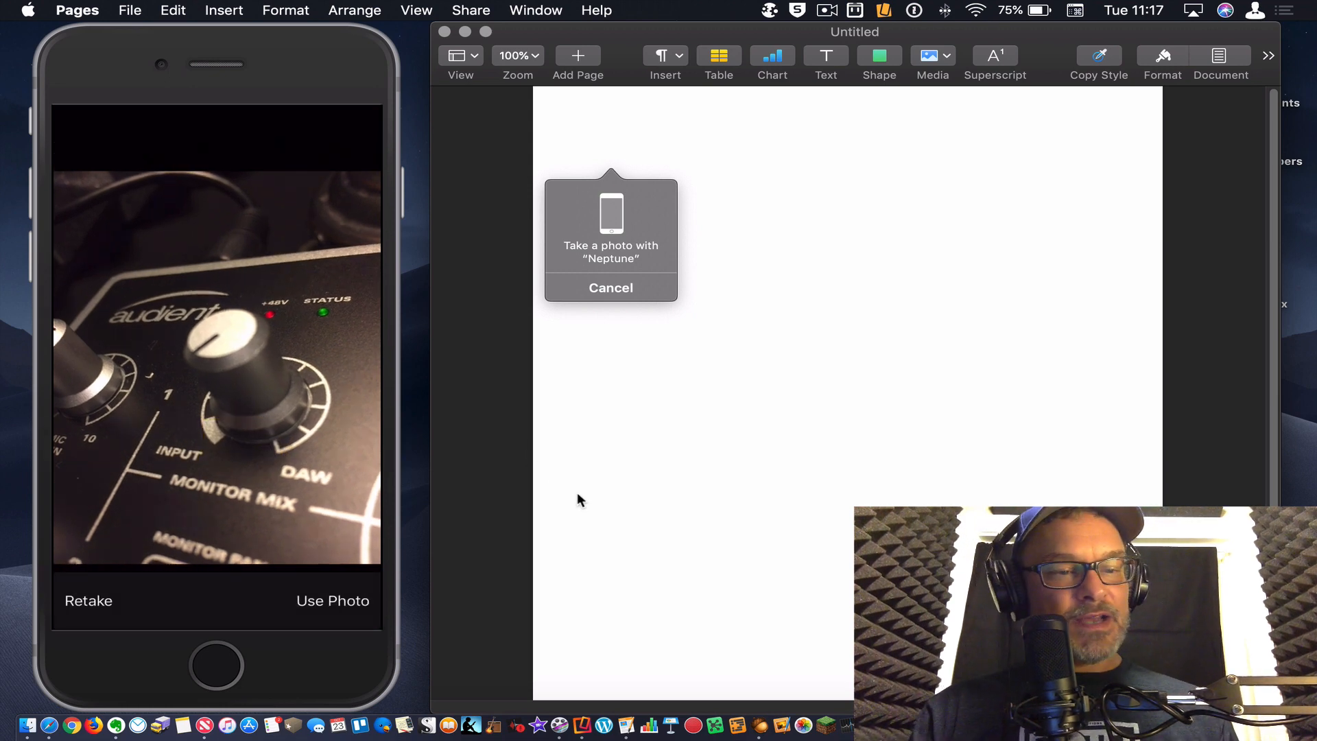
click(610, 287)
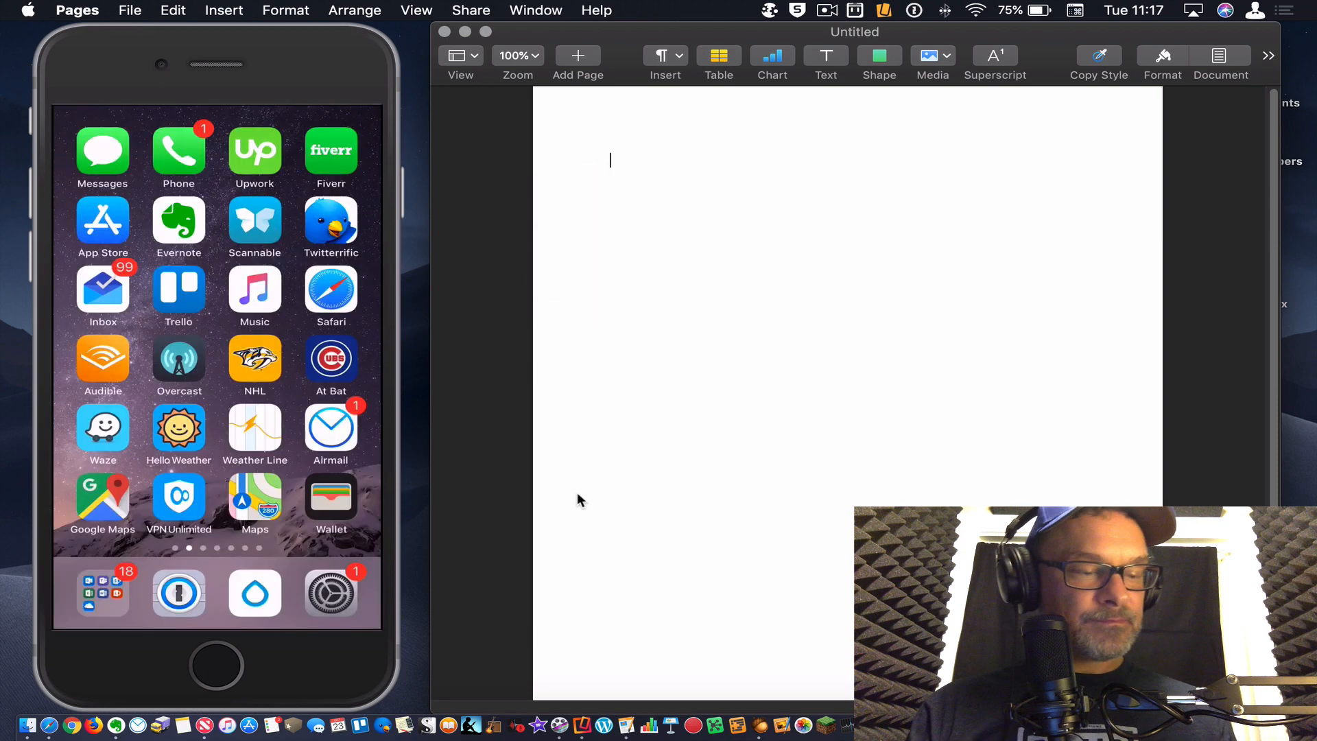
click(931, 55)
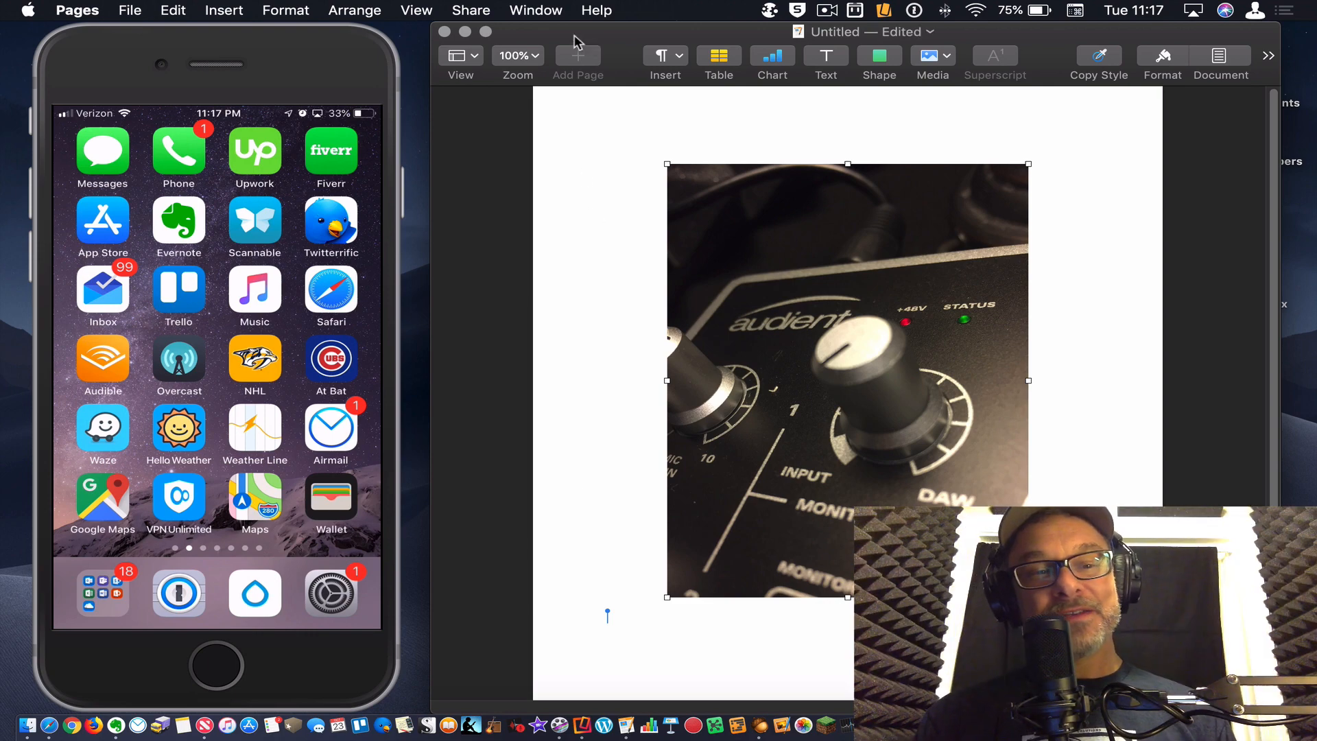
mouse_move(558, 296)
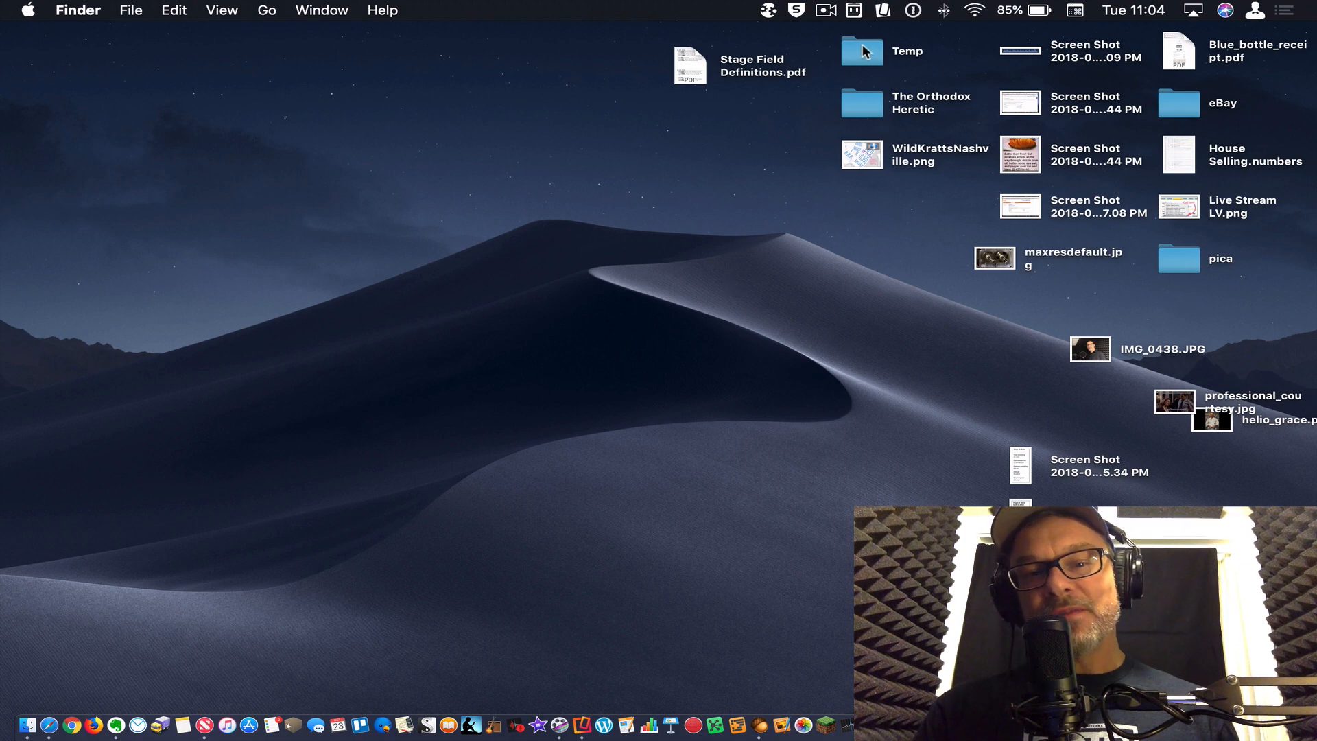
Select the Temp folder, then bring up the desktop's shortcut menu on an empty area.
click(862, 51)
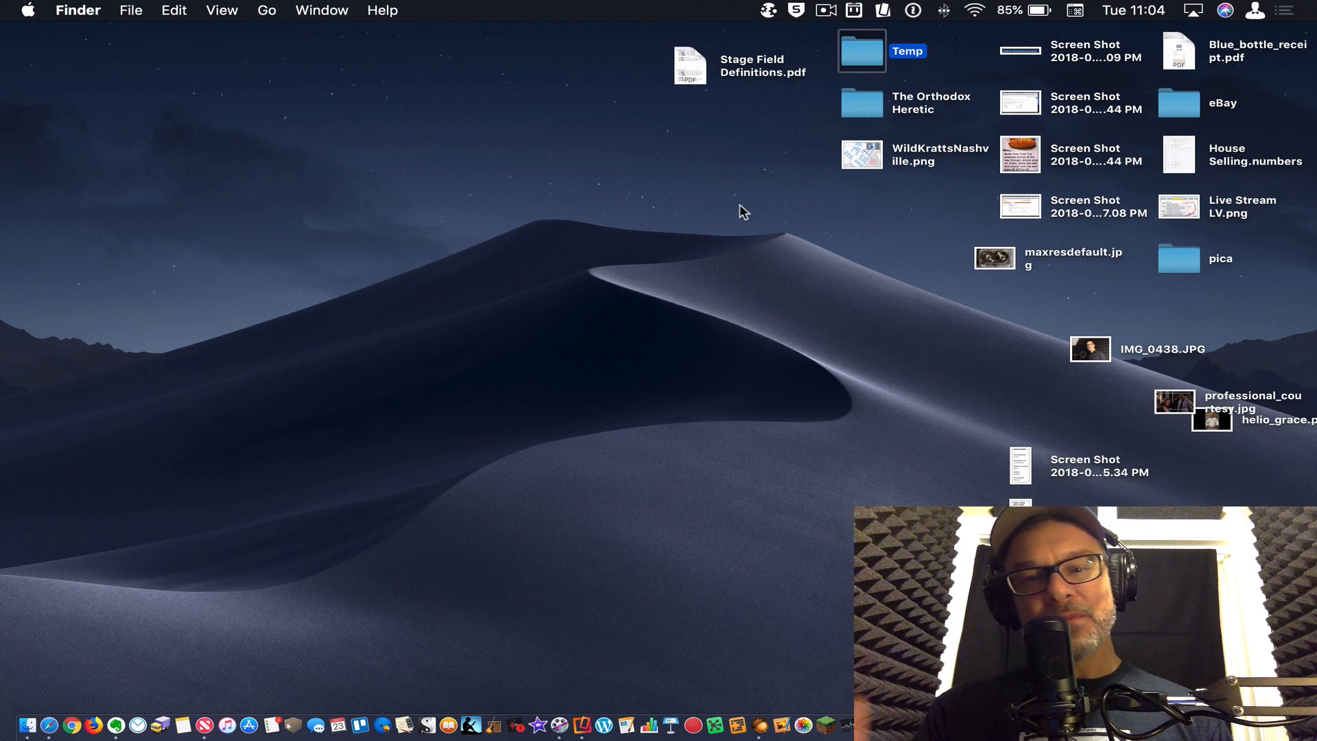
click(740, 204)
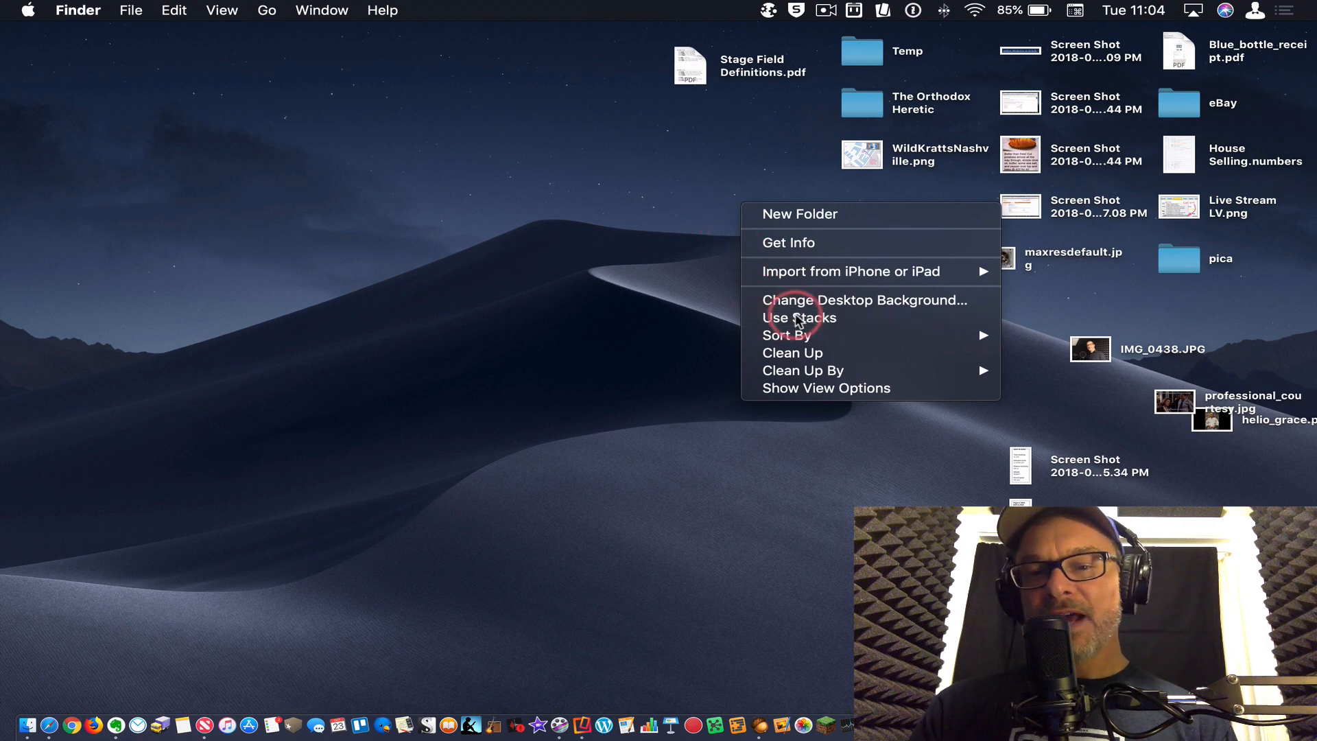
Group the desktop files into stacks by kind and expand the Images stack.
click(798, 316)
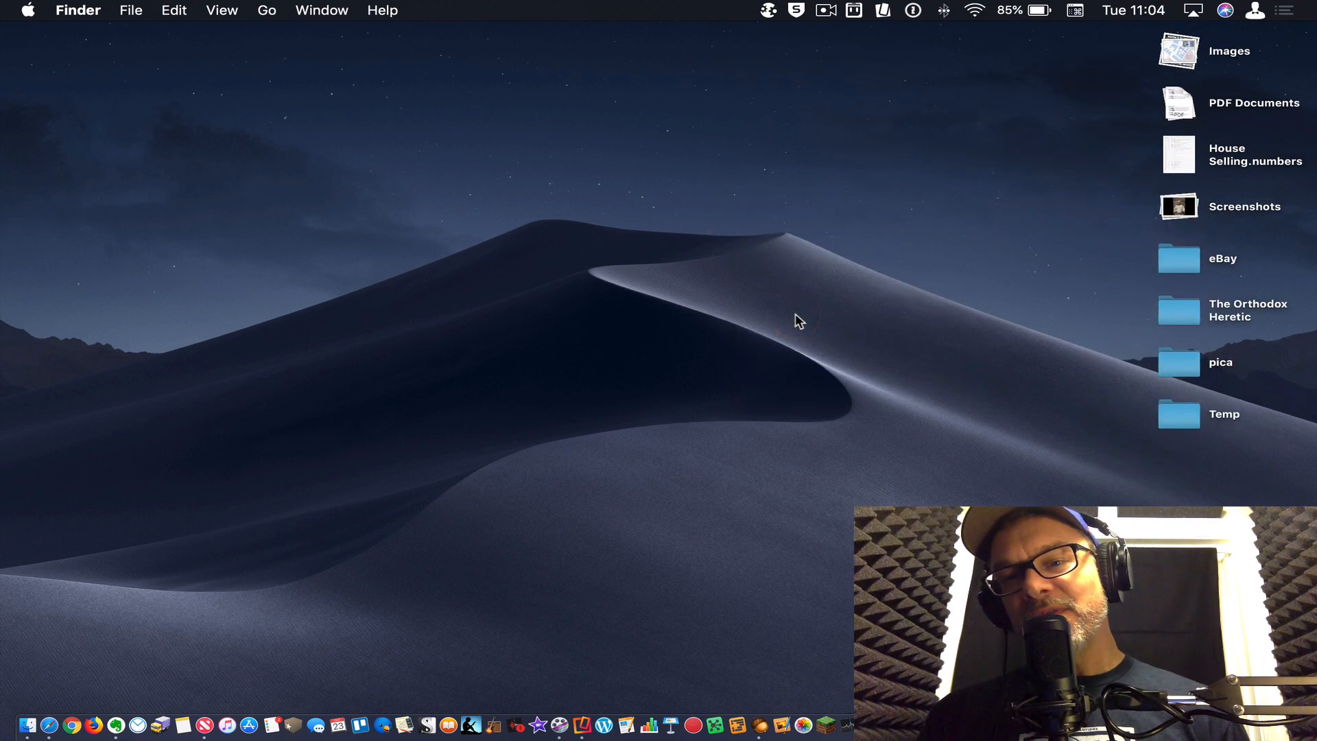
click(1177, 51)
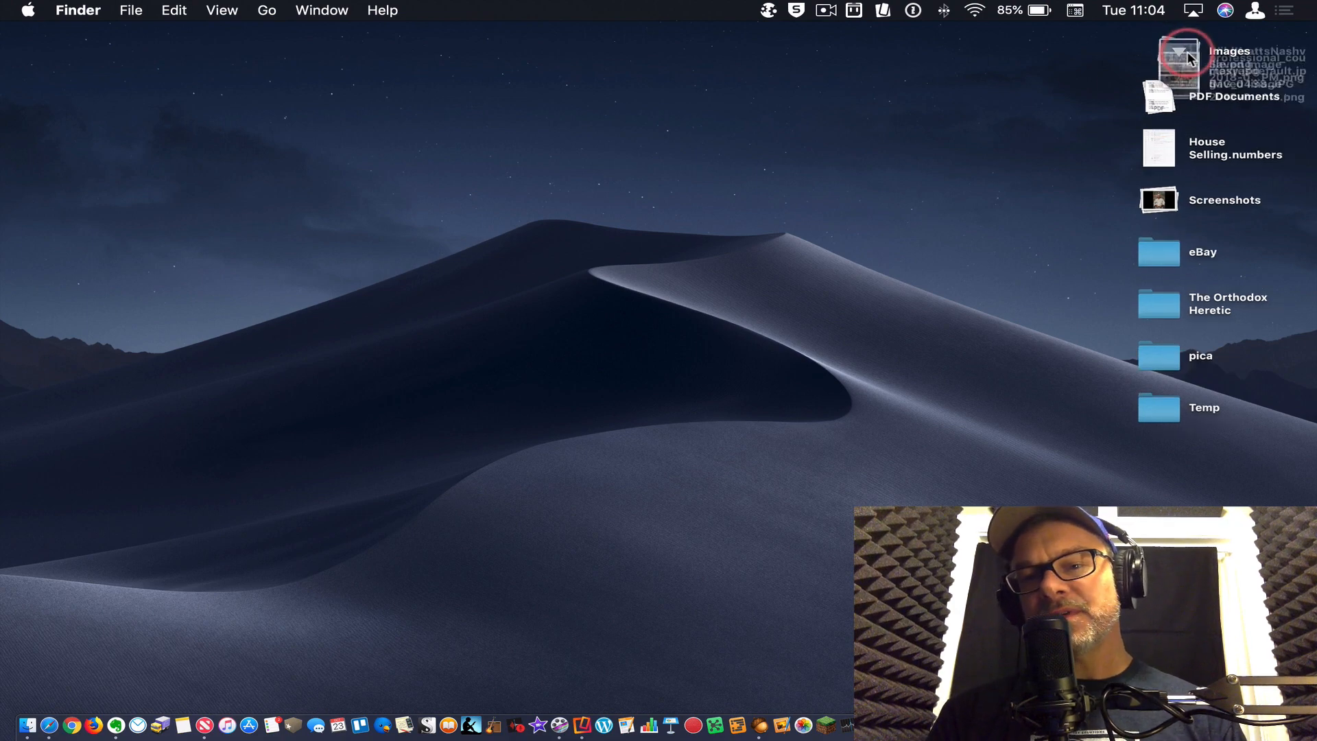
click(1176, 51)
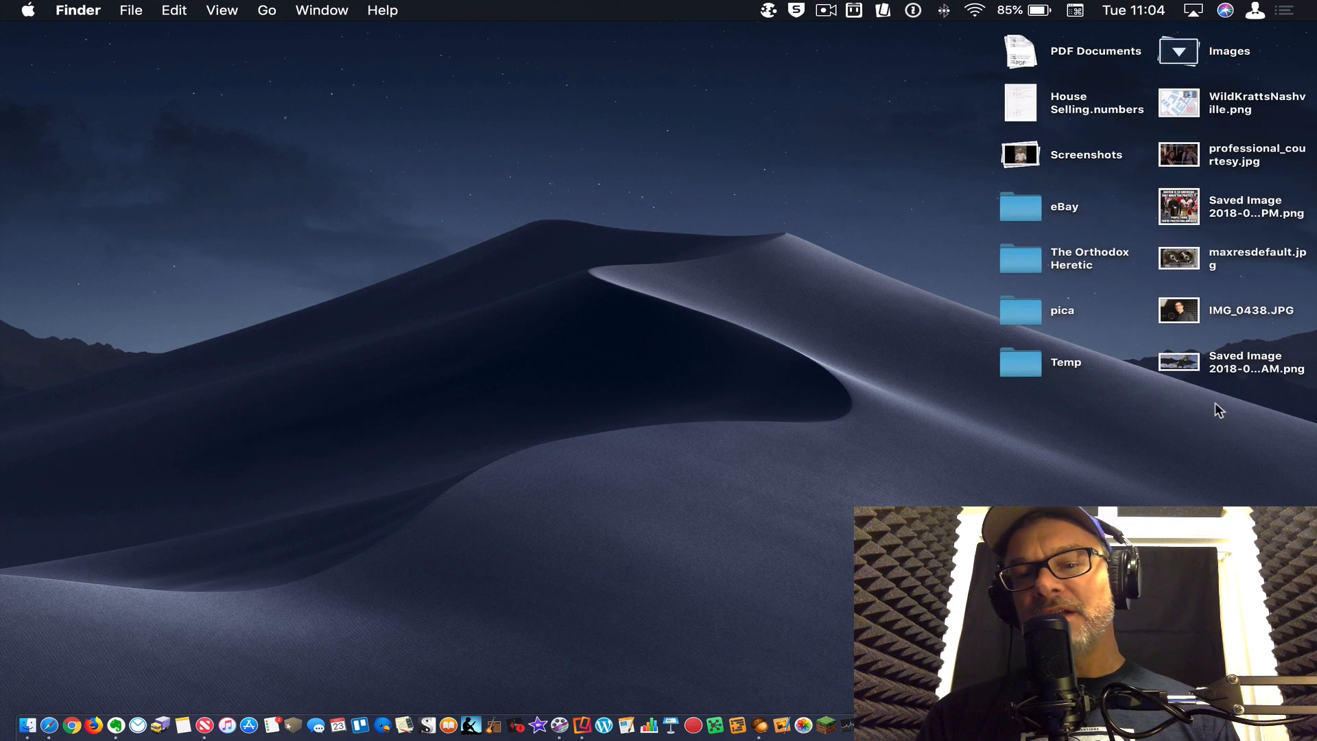
mouse_move(1184, 52)
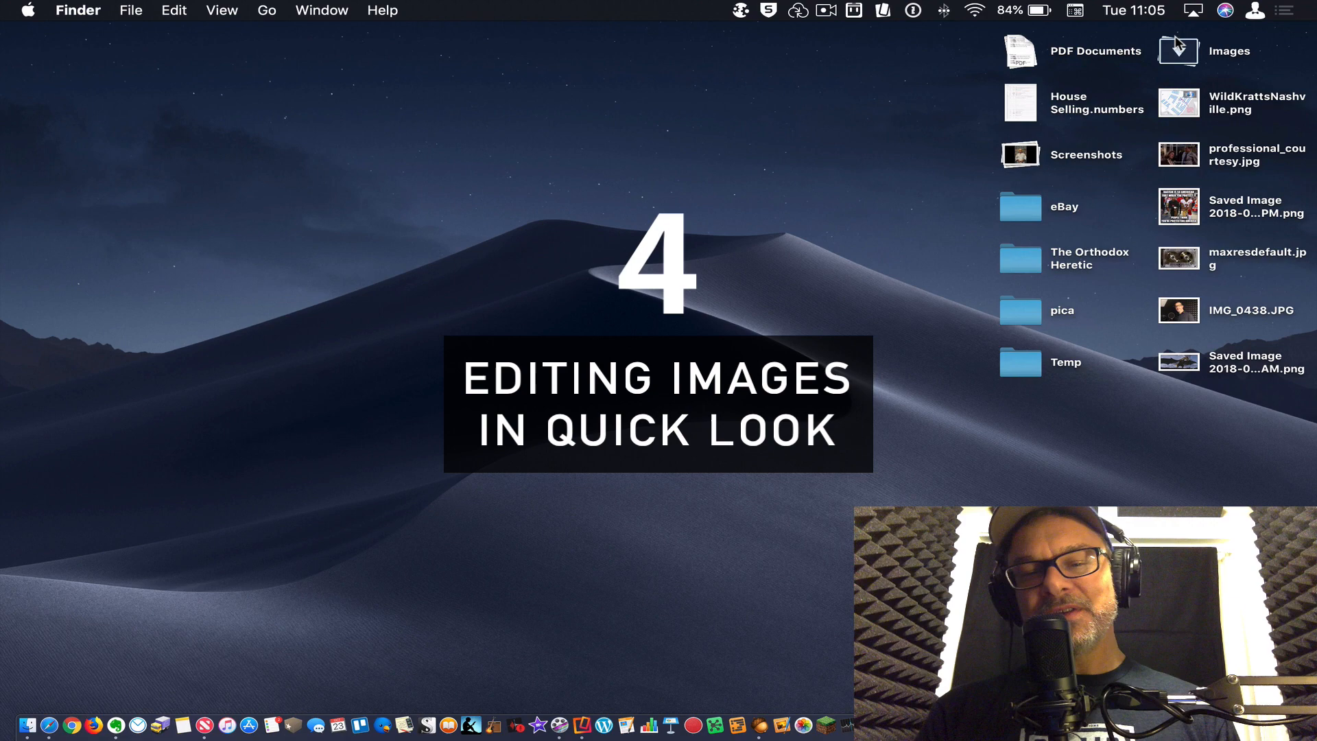
mouse_move(1184, 161)
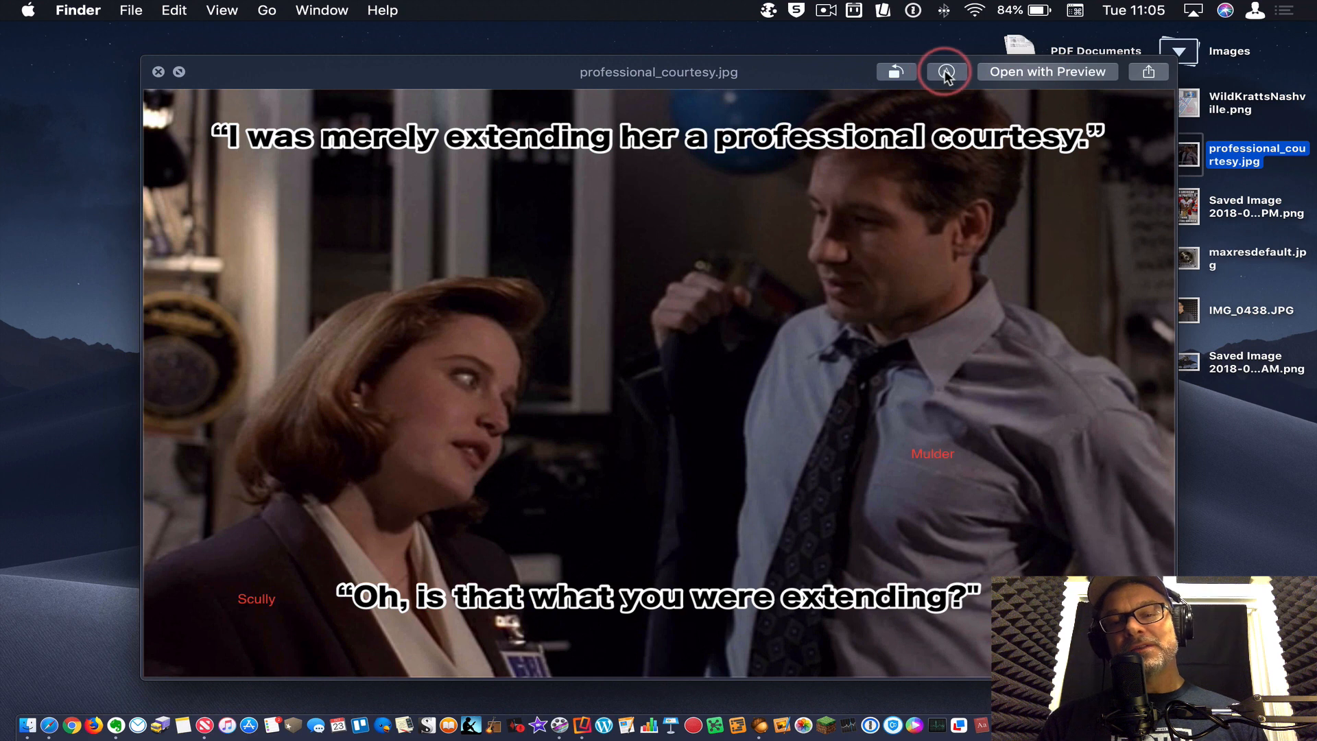
Add a red "X-Files" text box to professional_courtesy.jpg with Markup and finish with Done.
click(944, 72)
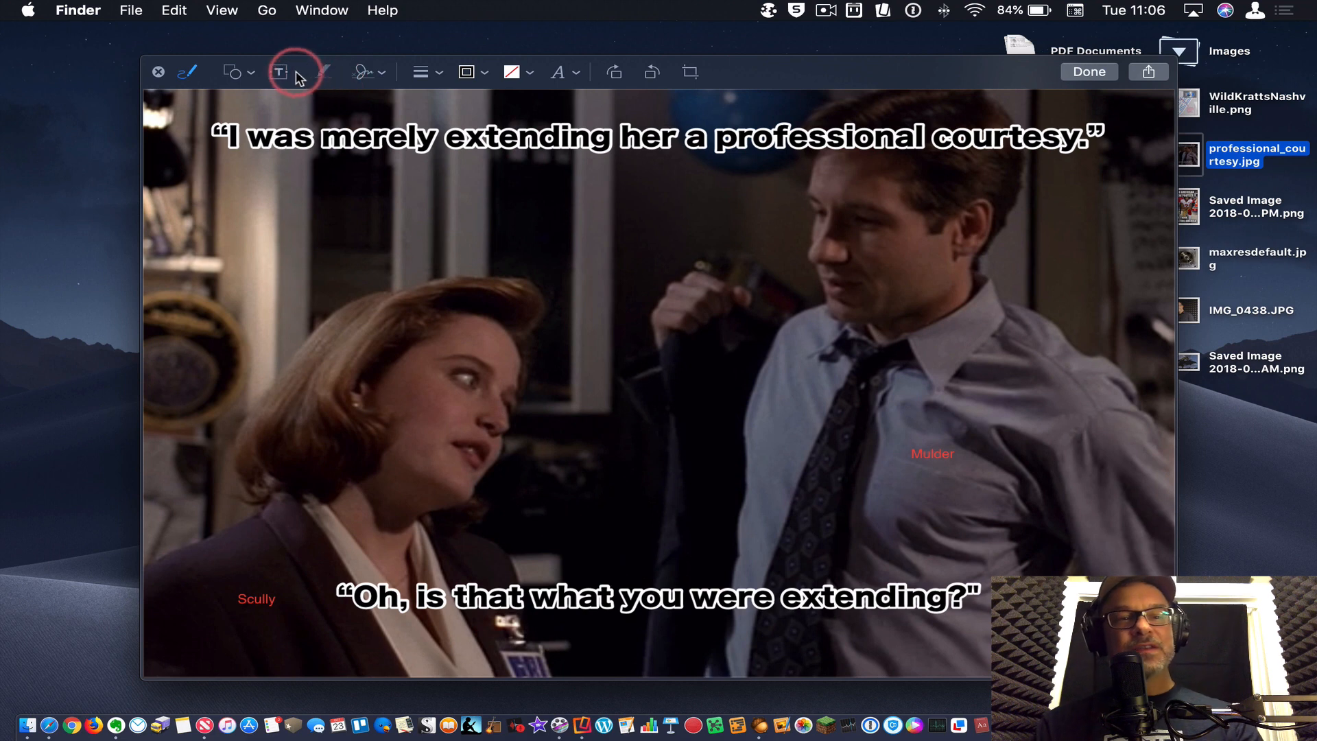
click(280, 72)
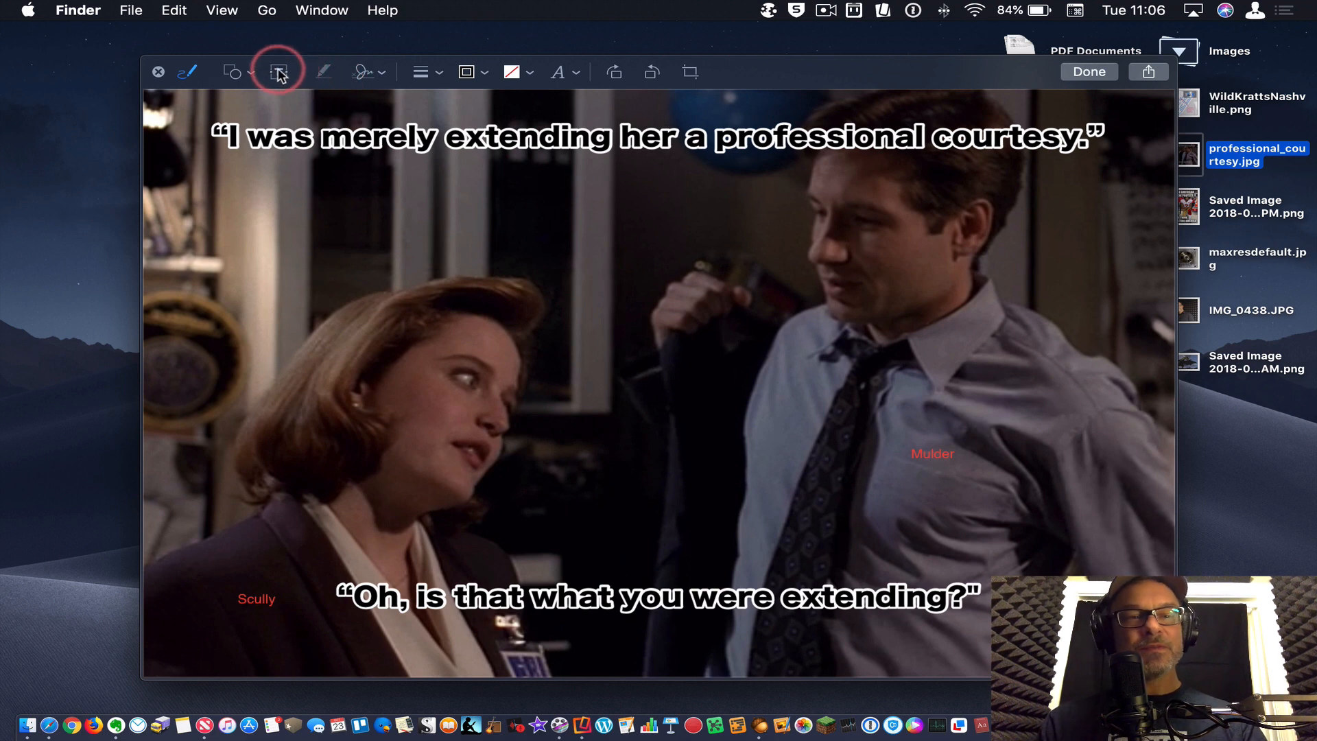
click(278, 71)
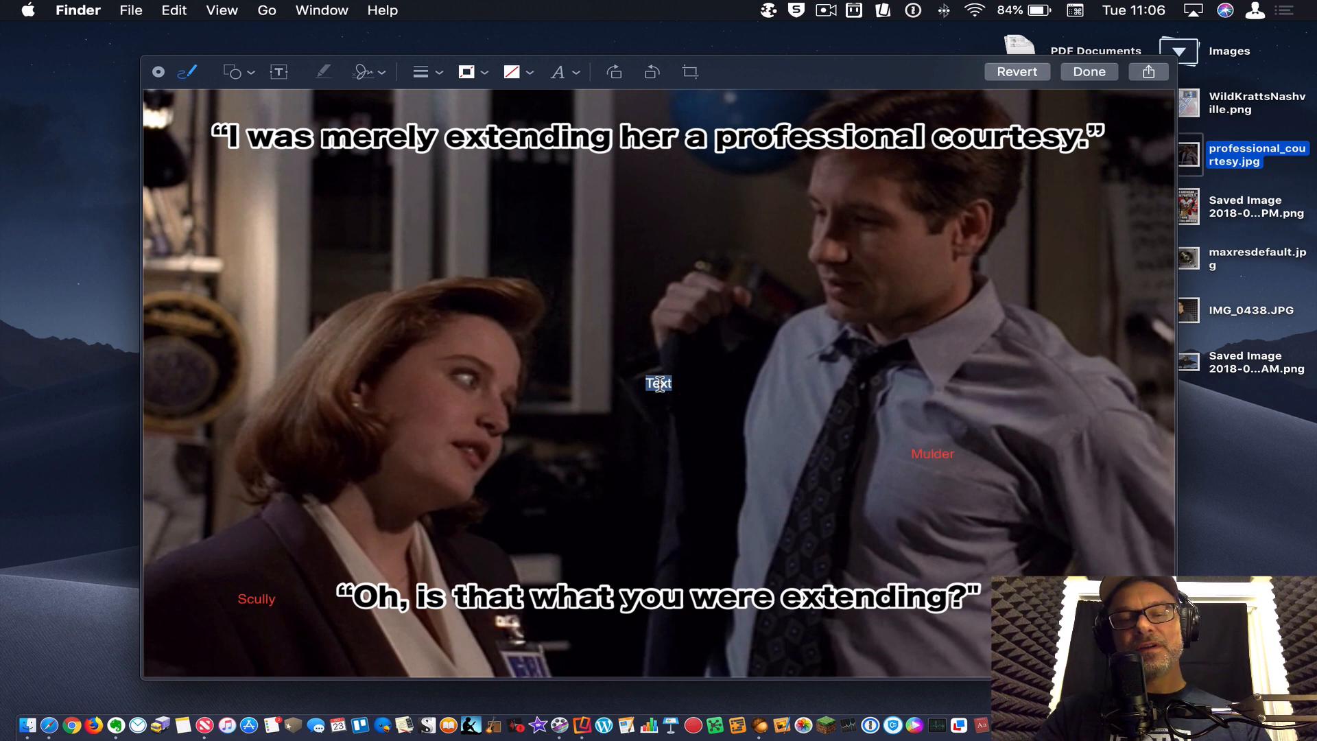
text(X-Files)
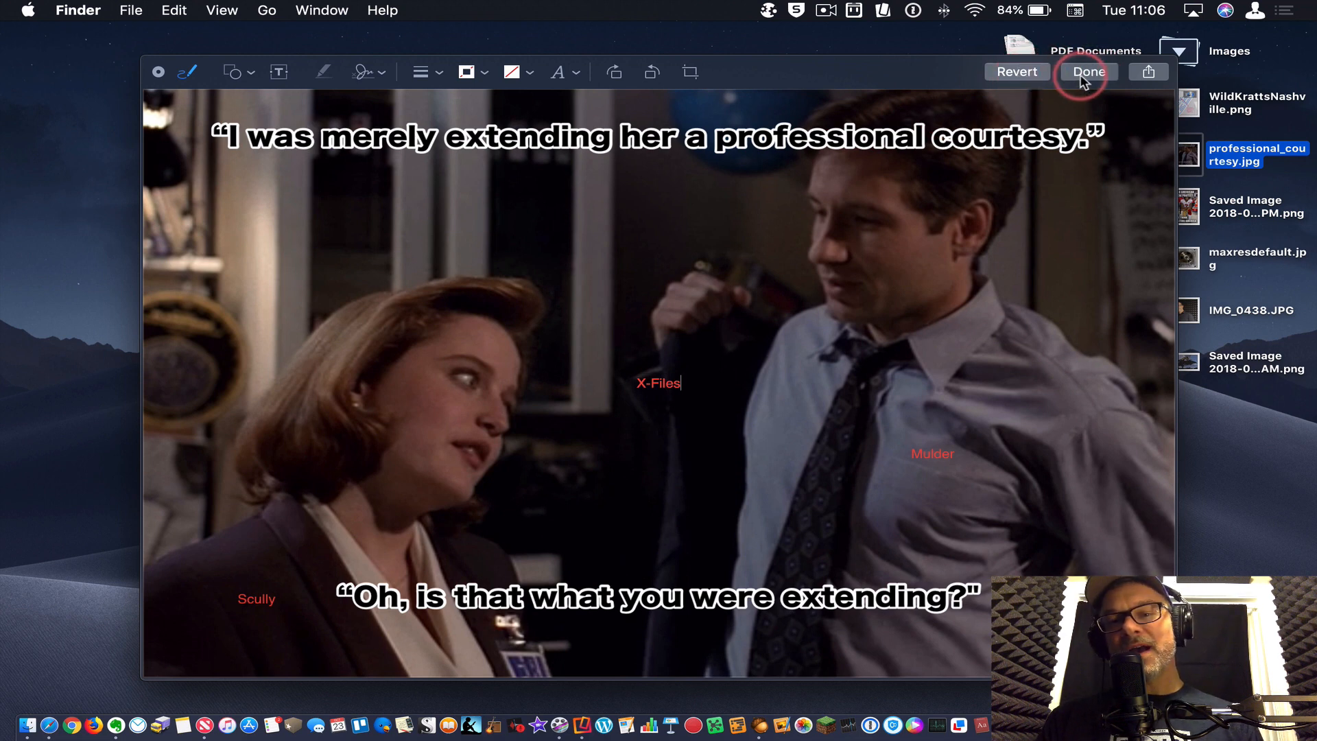
click(1088, 71)
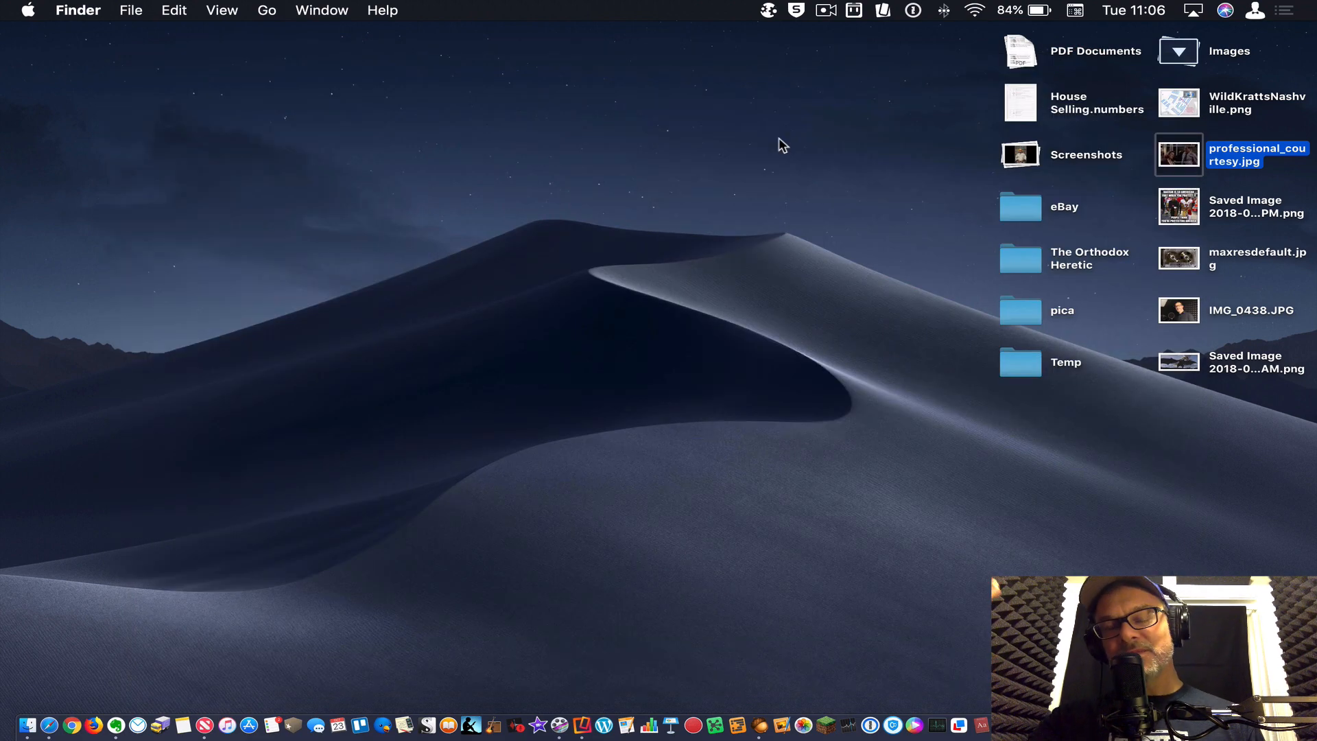
mouse_move(1151, 71)
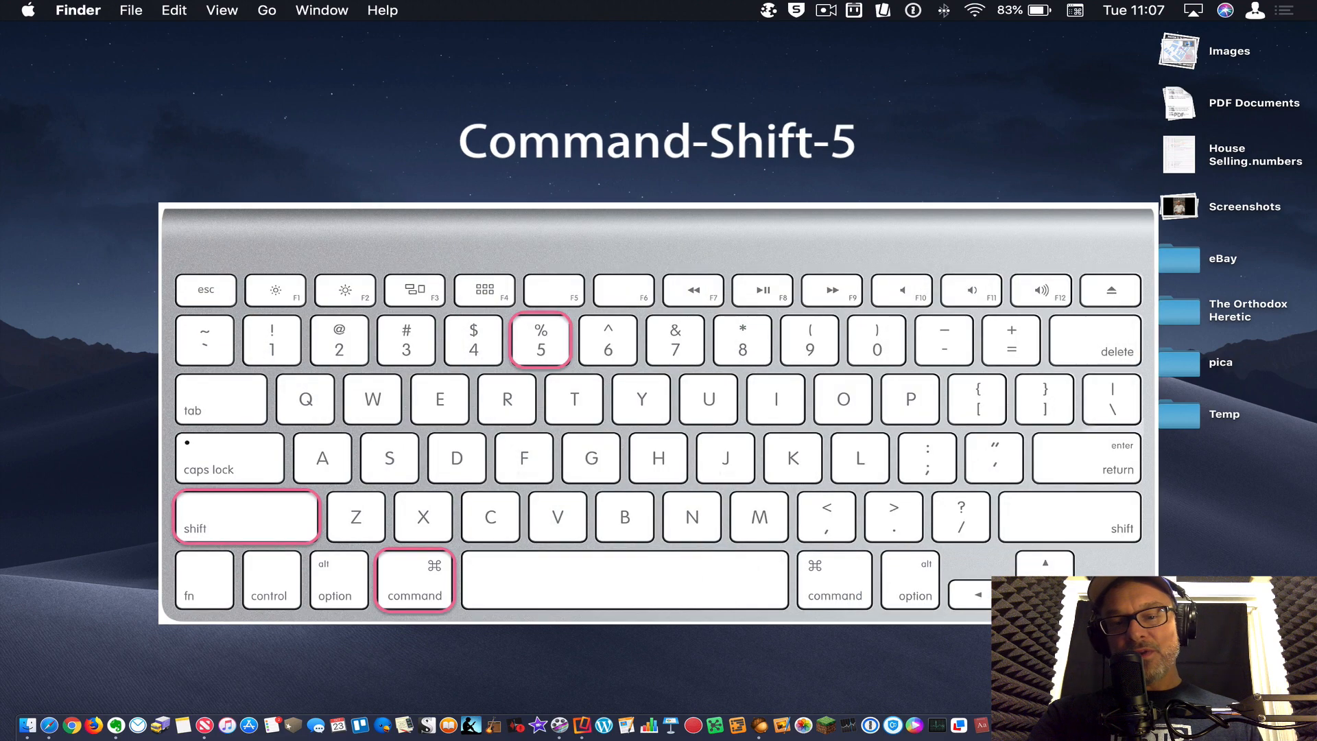
Bring up the Cmd+Shift+5 screenshot toolbar, review its Options, and capture the marked desktop region.
key(cmd+shift+5)
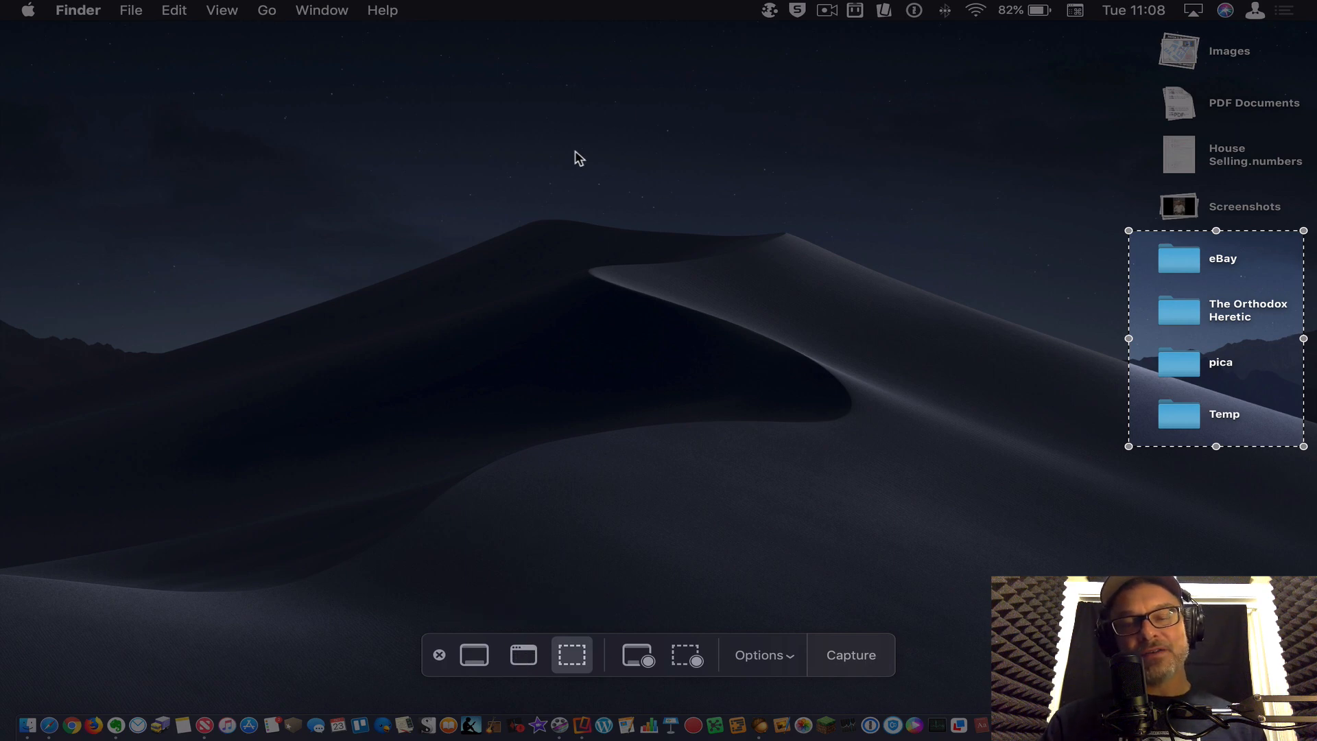
mouse_move(473, 655)
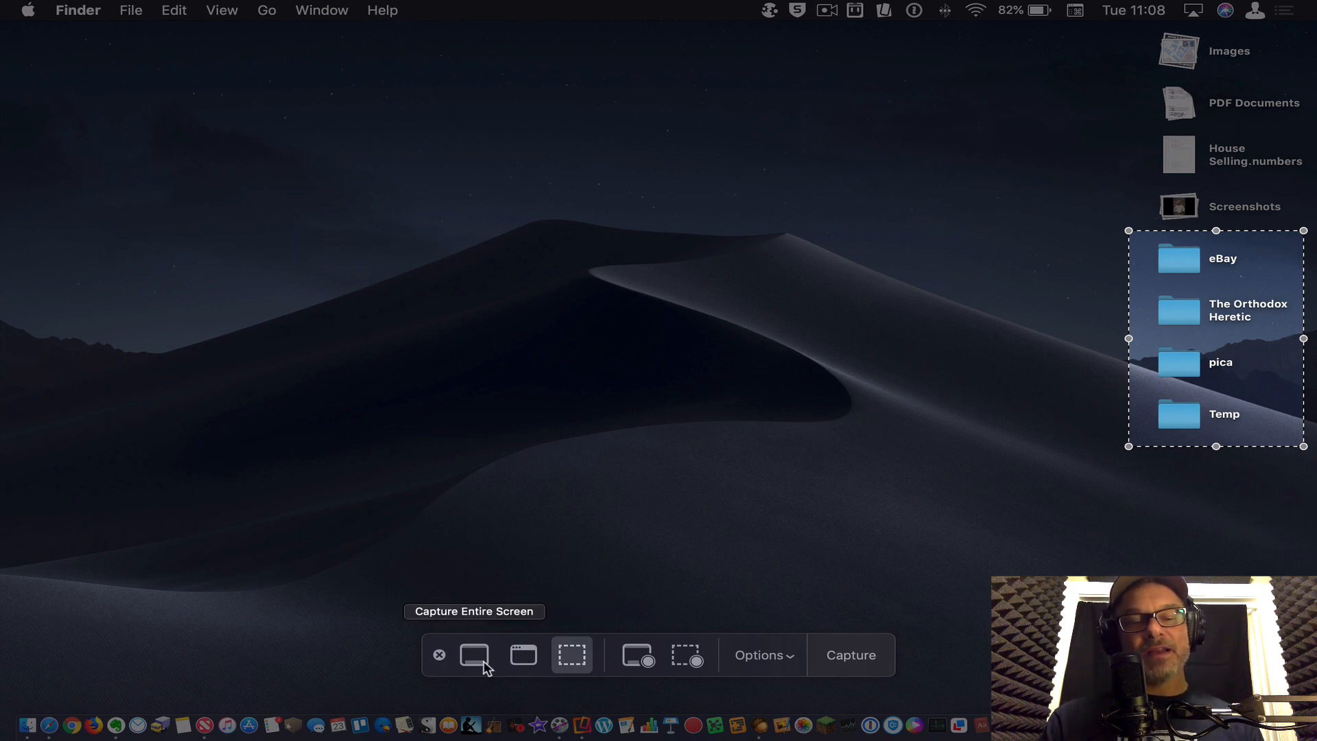
mouse_move(476, 664)
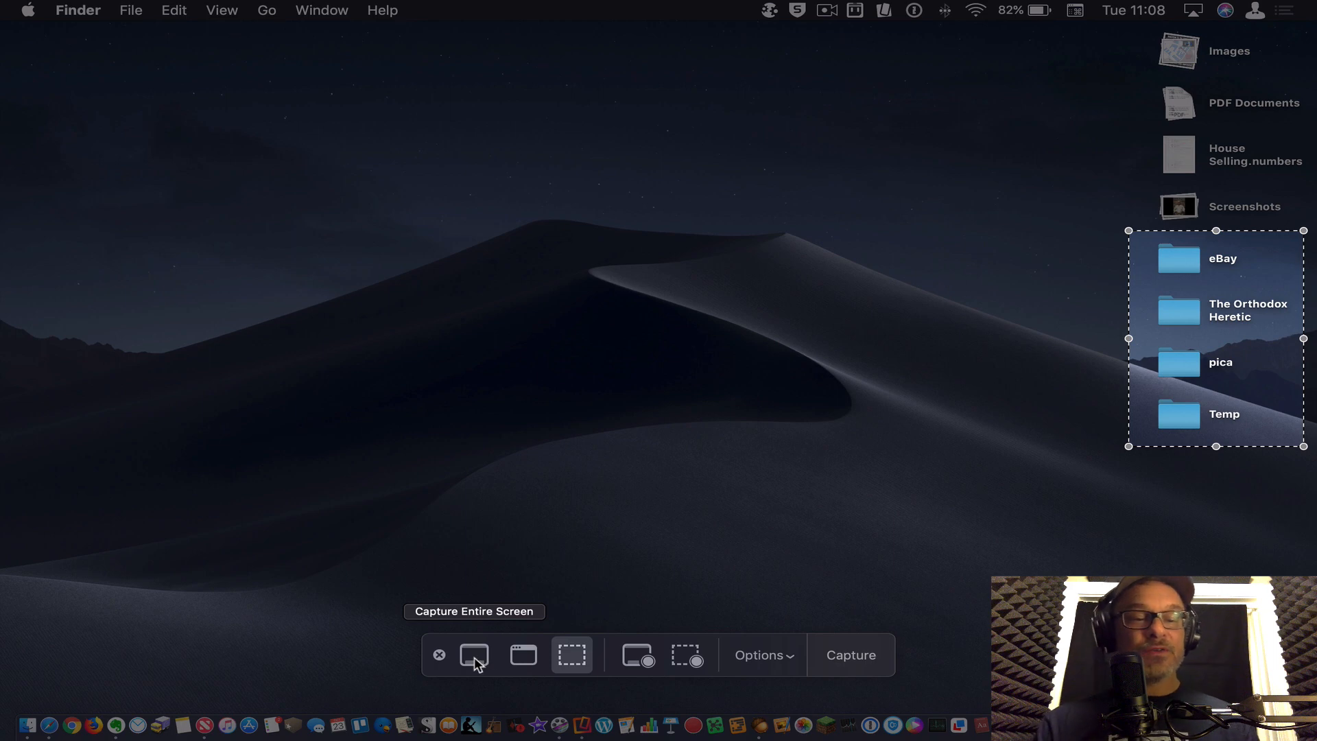
mouse_move(636, 656)
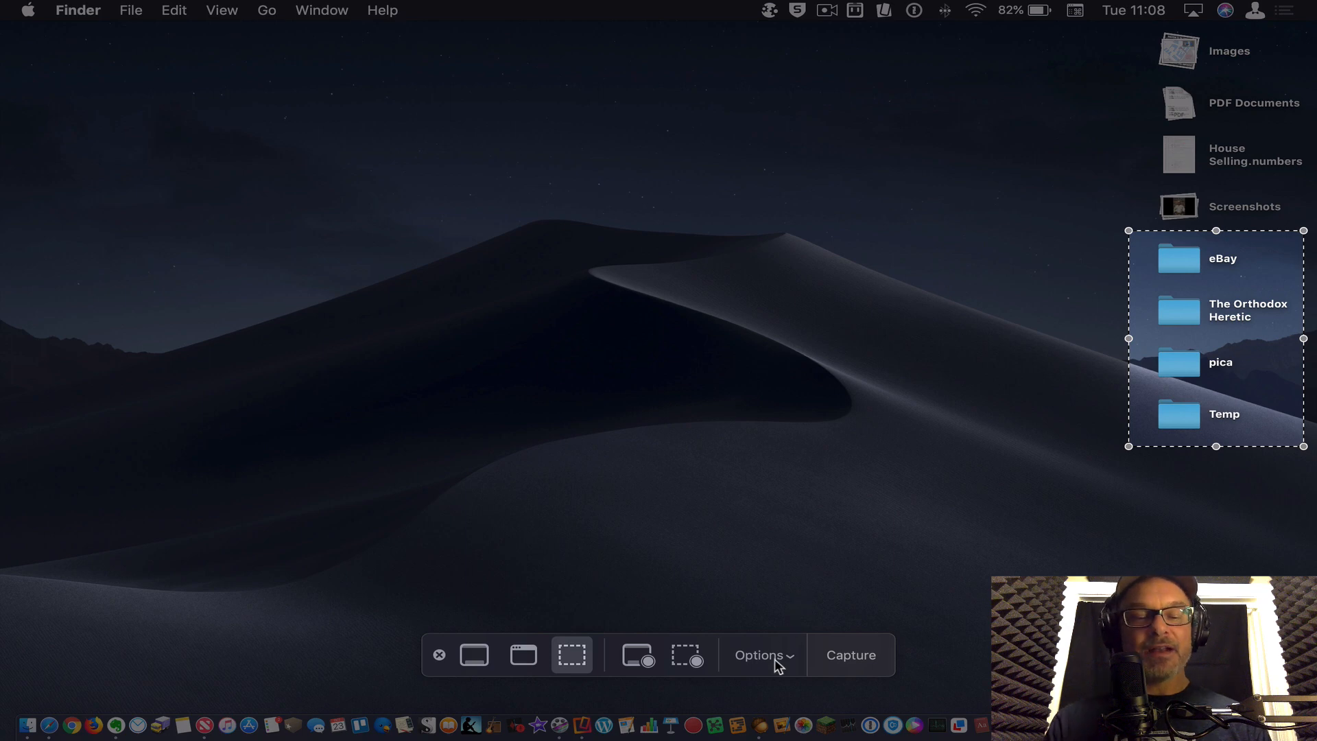
click(761, 656)
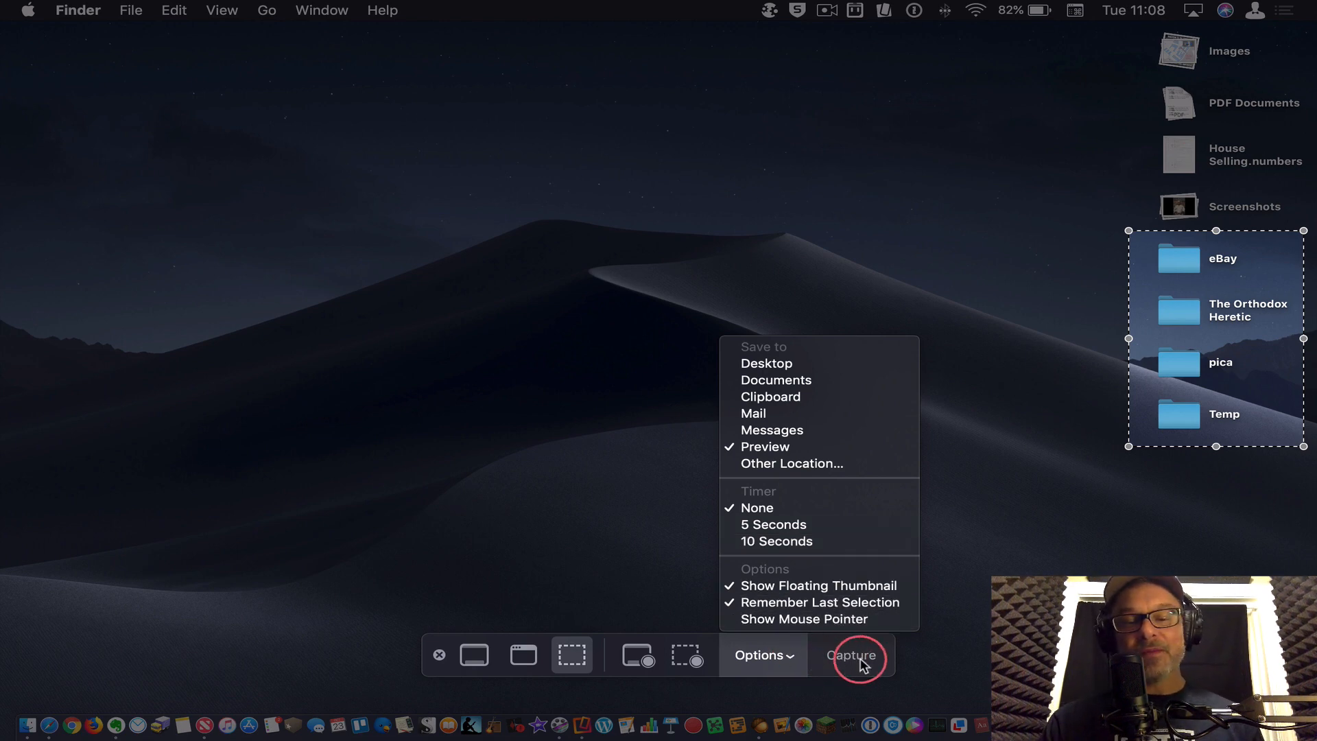
click(851, 656)
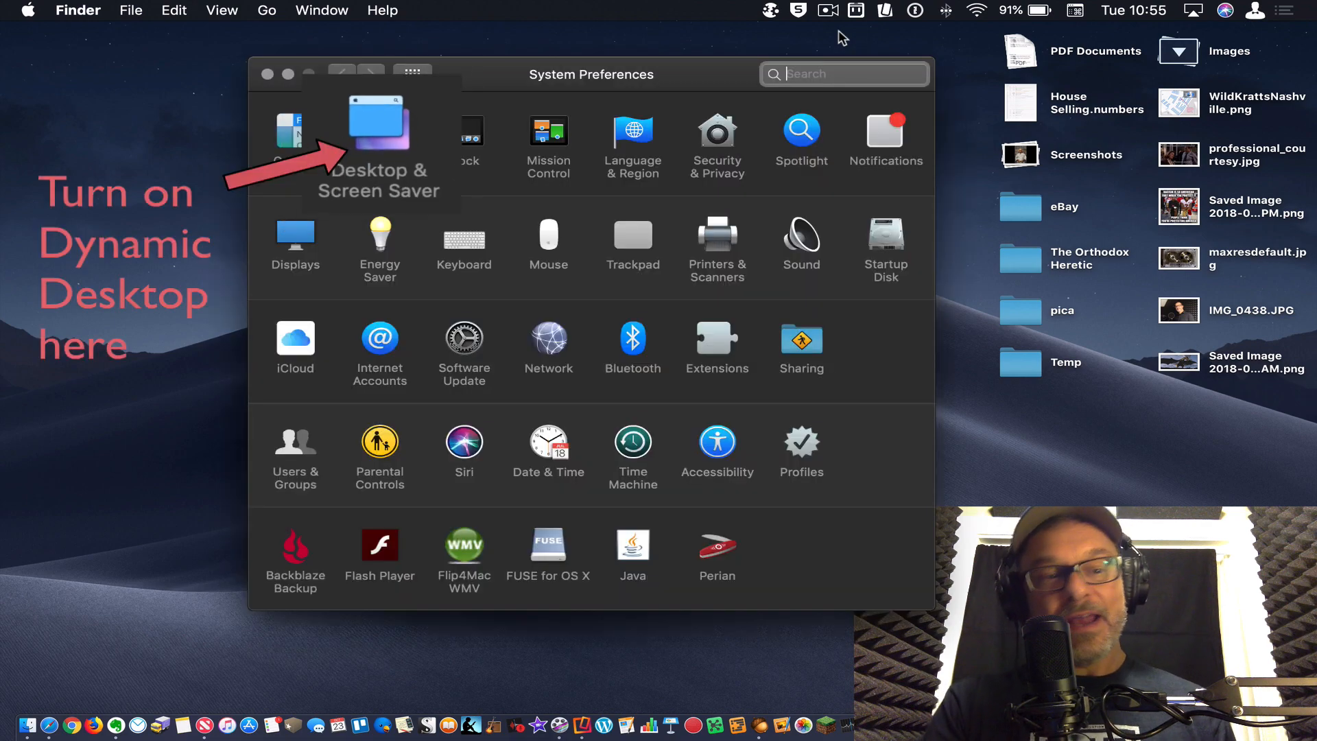
Go into the Desktop & Screen Saver pane of System Preferences.
click(379, 126)
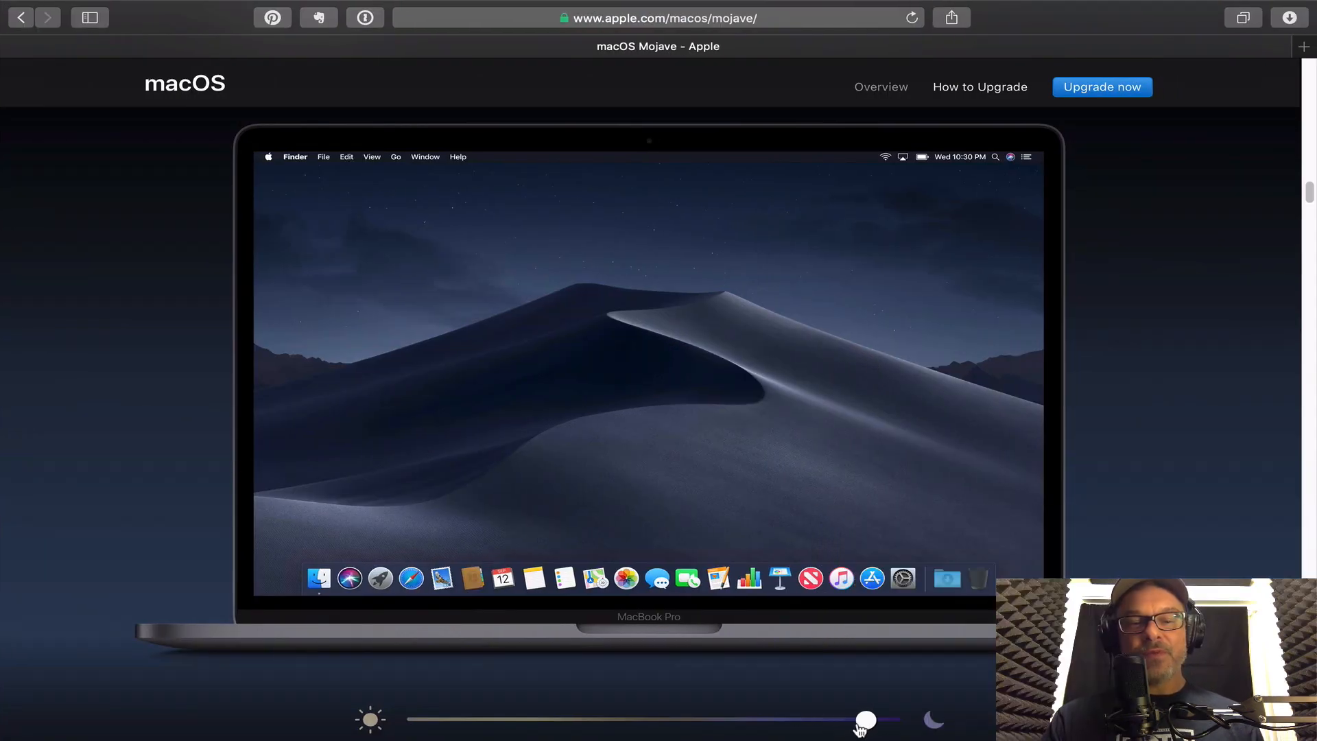
Drag the apple.com/macos/mojave time-of-day slider from late night through sunset to afternoon daylight.
drag(865, 720, 873, 720)
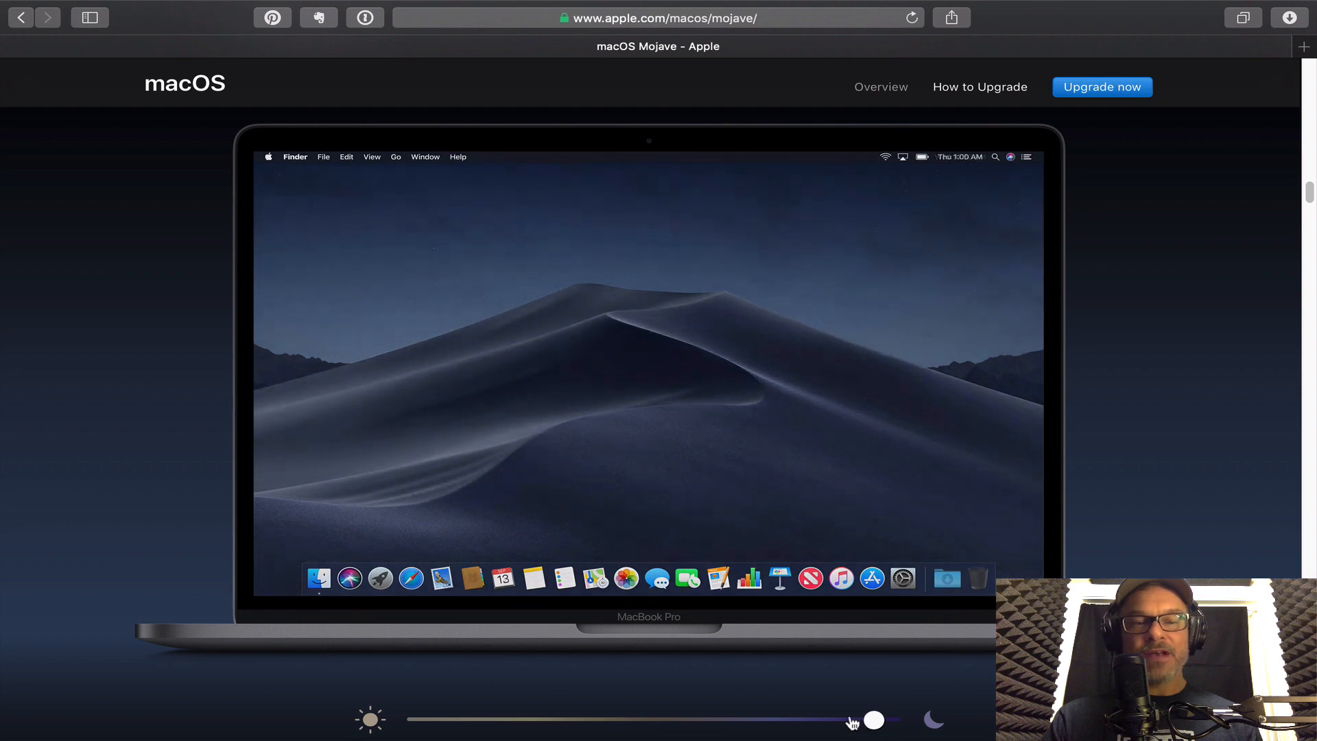
drag(874, 720, 779, 720)
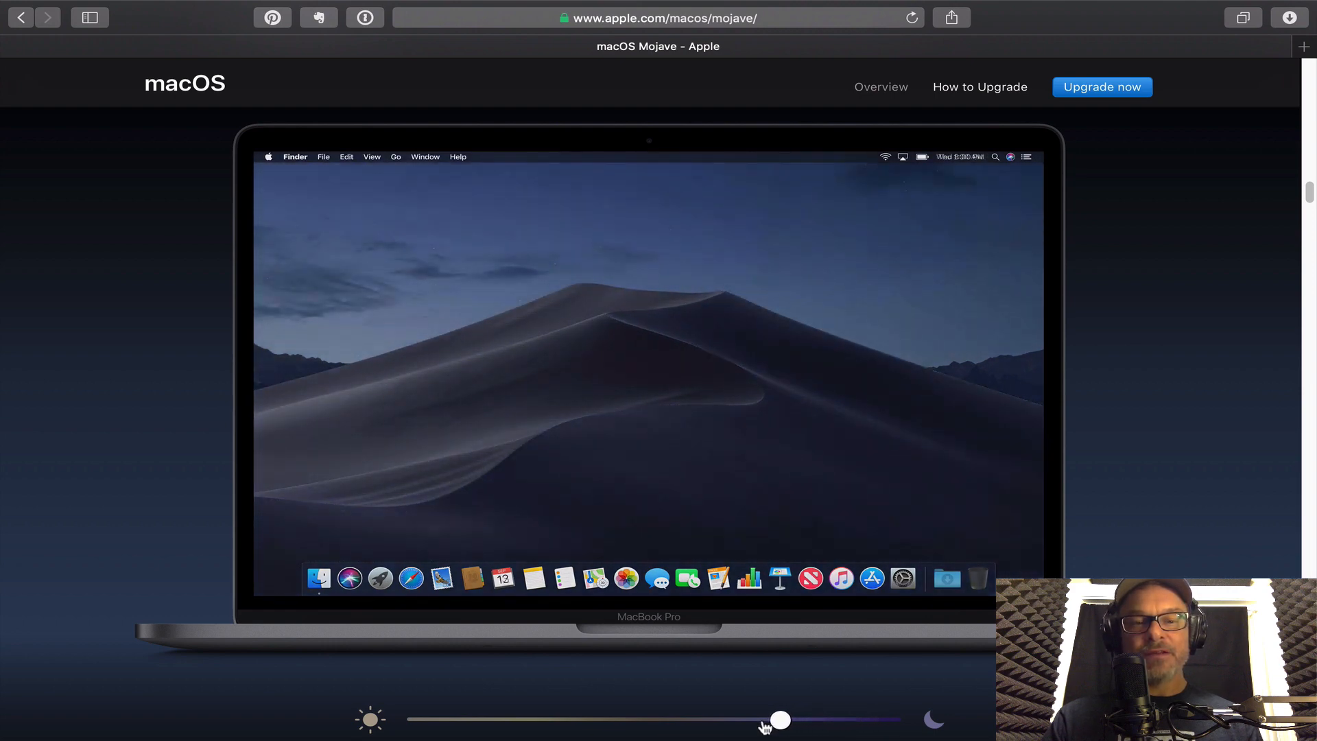
drag(779, 720, 753, 721)
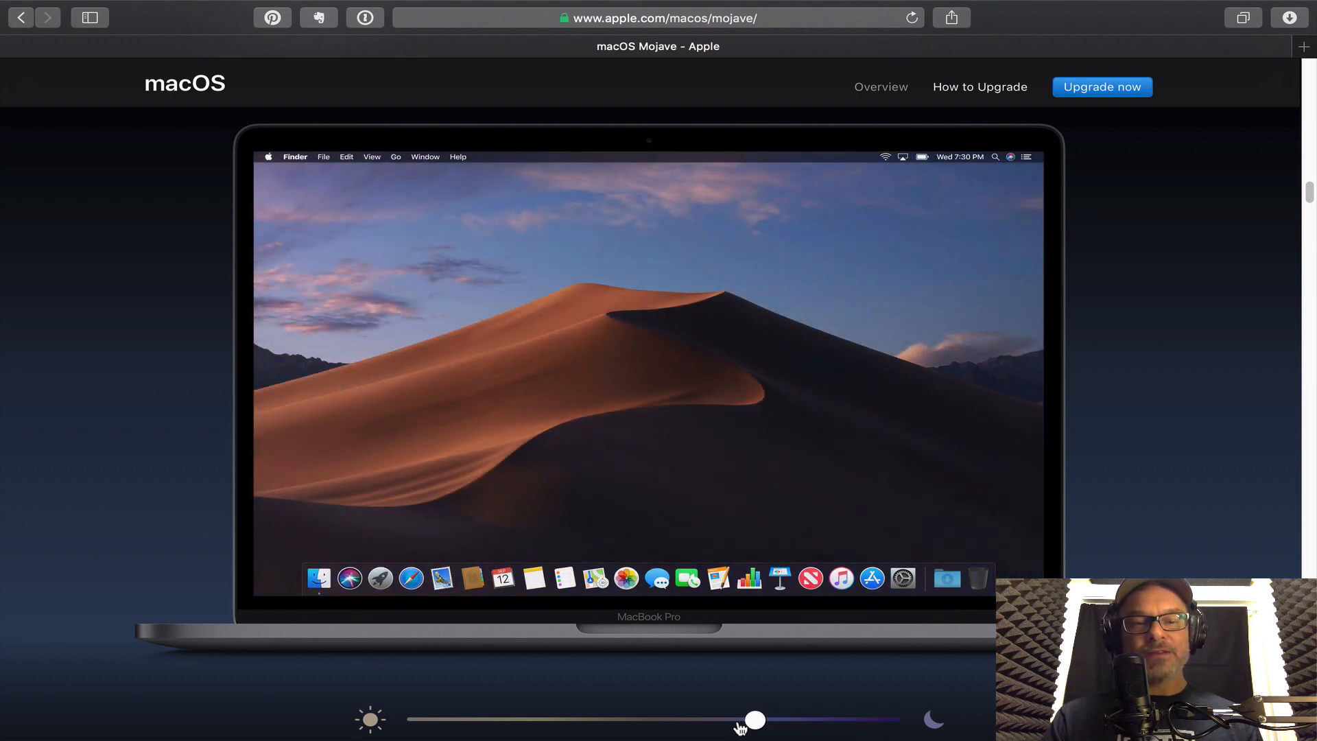
drag(754, 721, 657, 720)
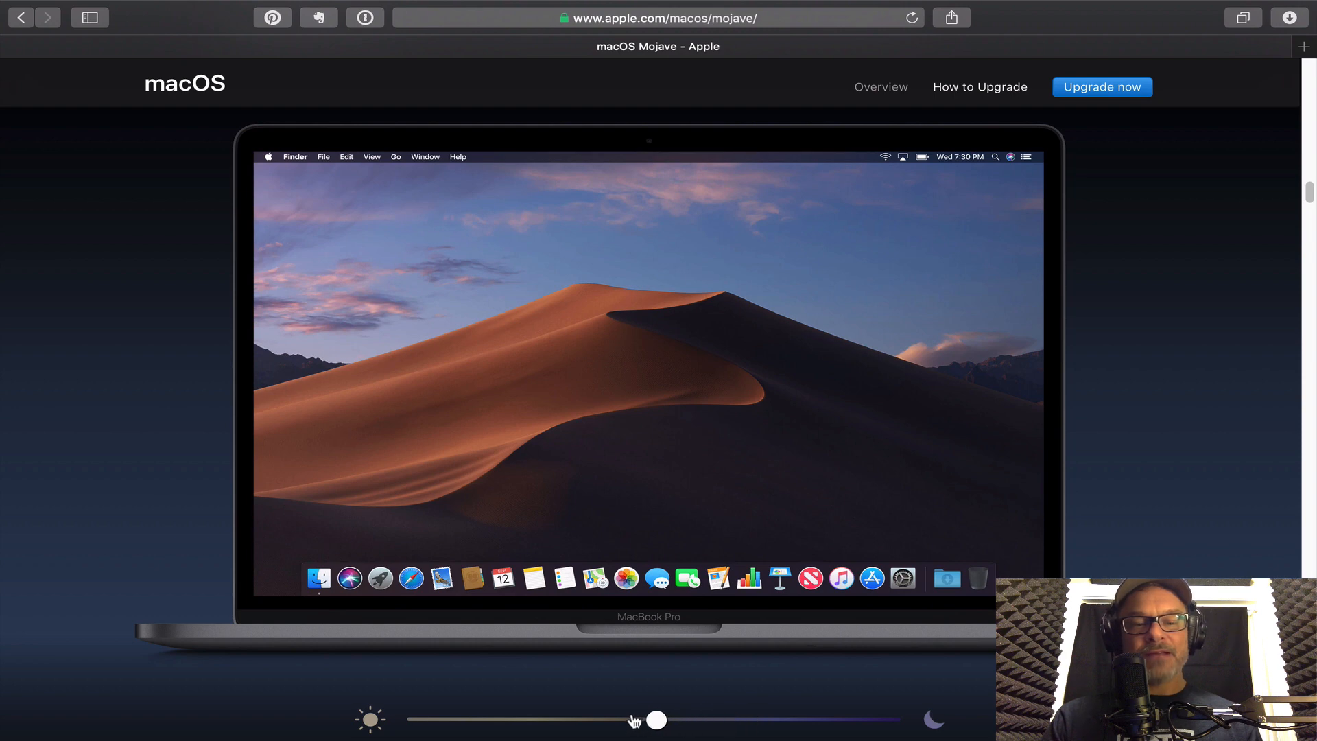
drag(657, 720, 649, 720)
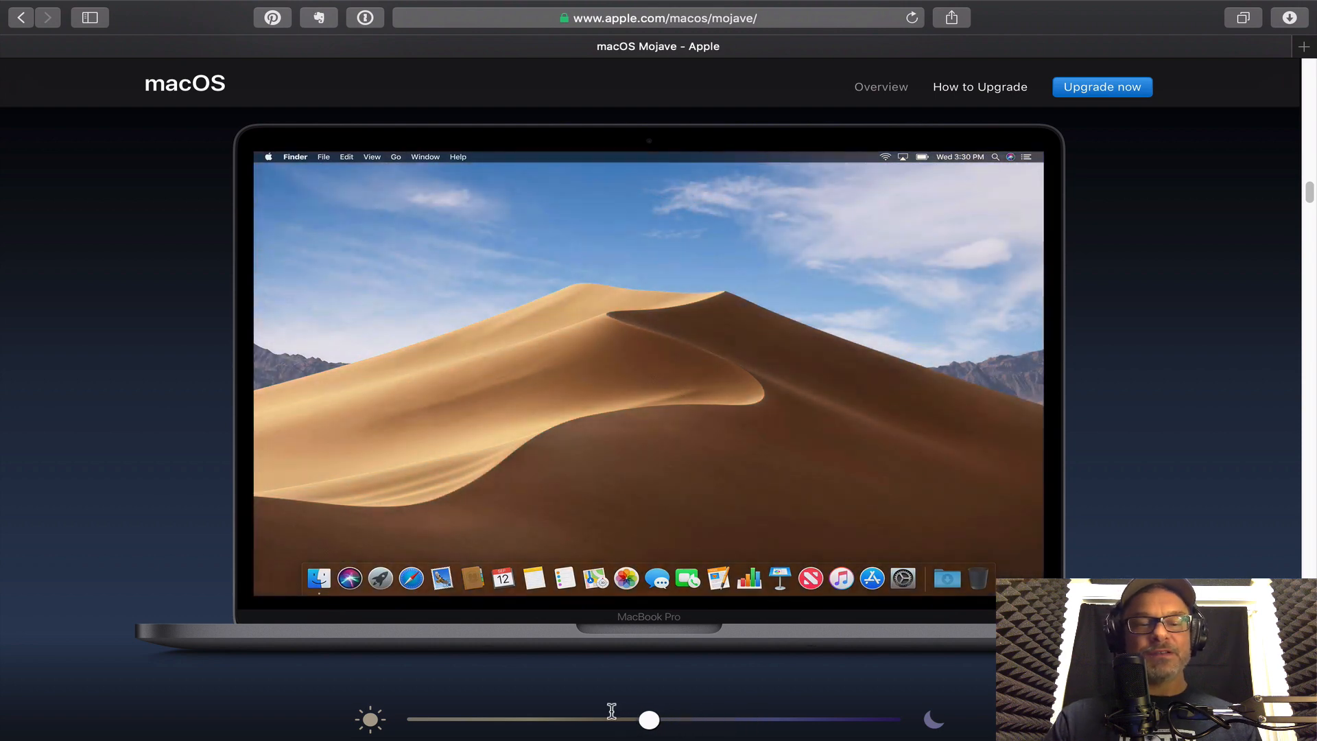
drag(649, 719, 617, 719)
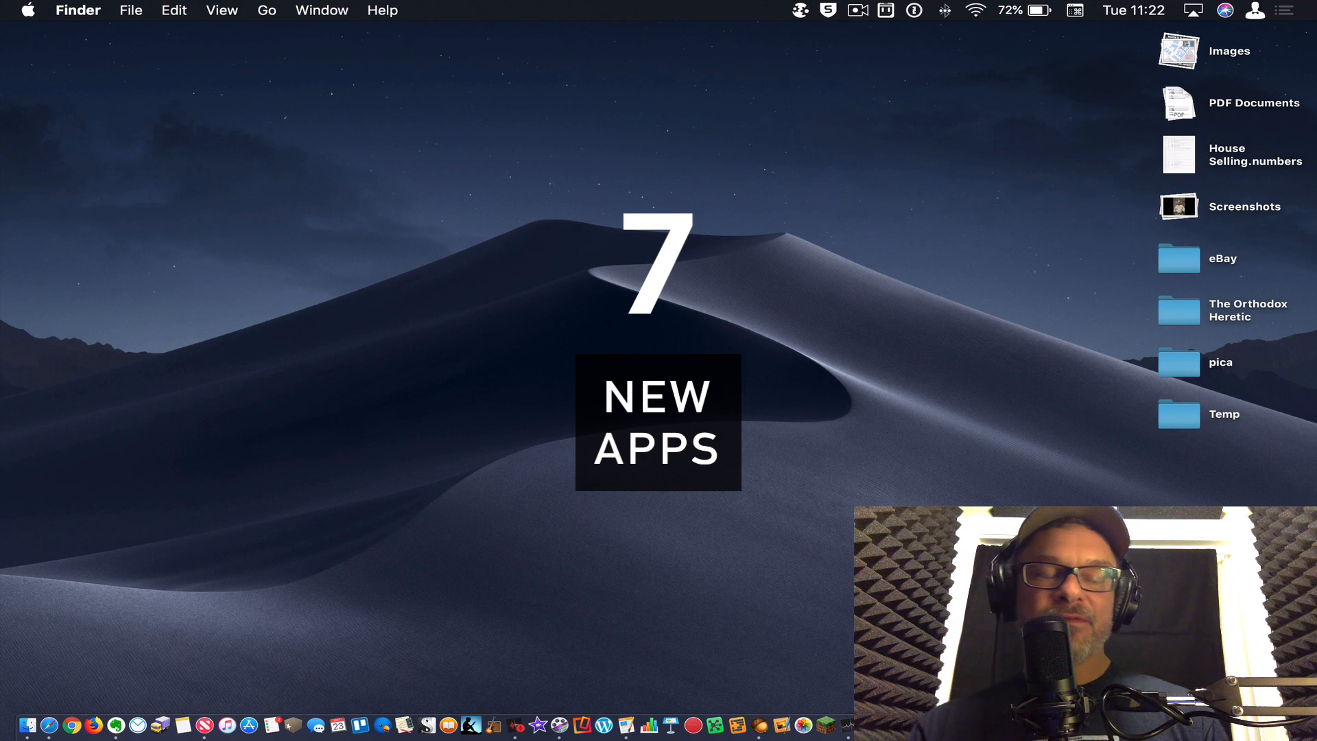
mouse_move(447, 723)
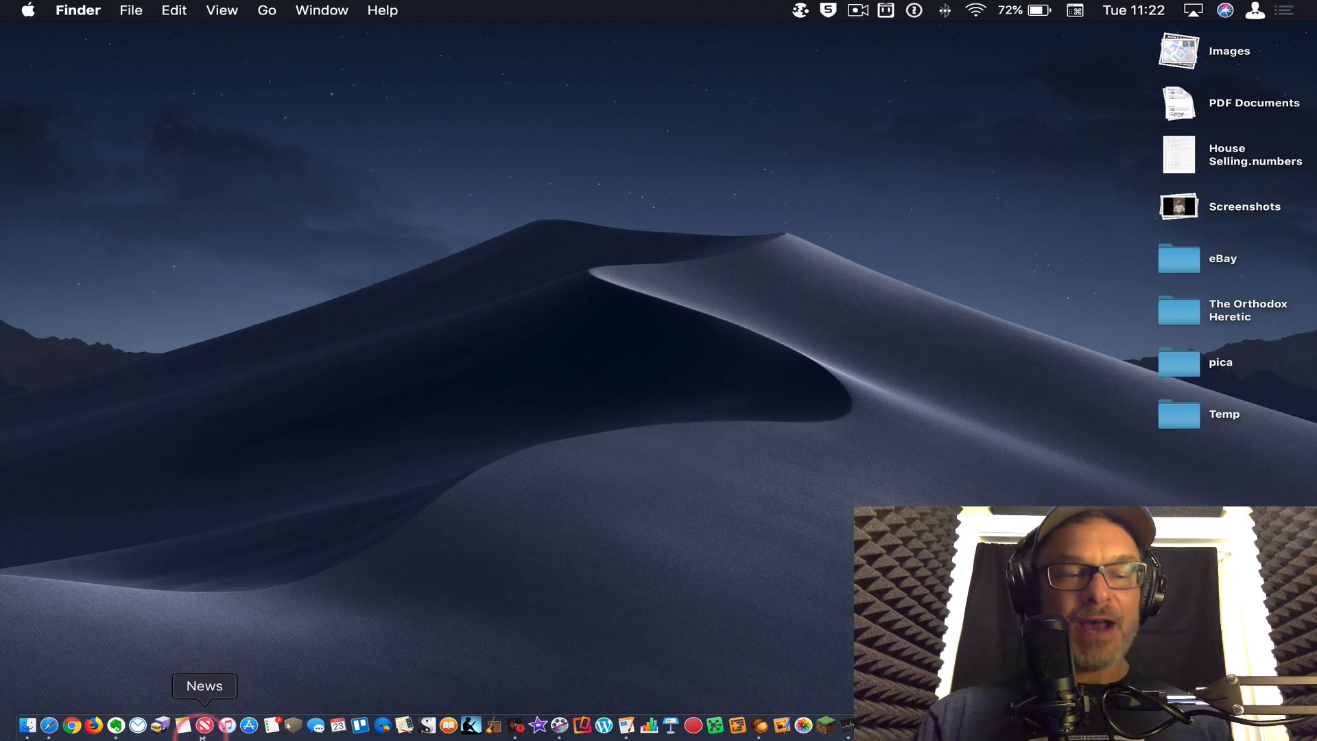
click(202, 724)
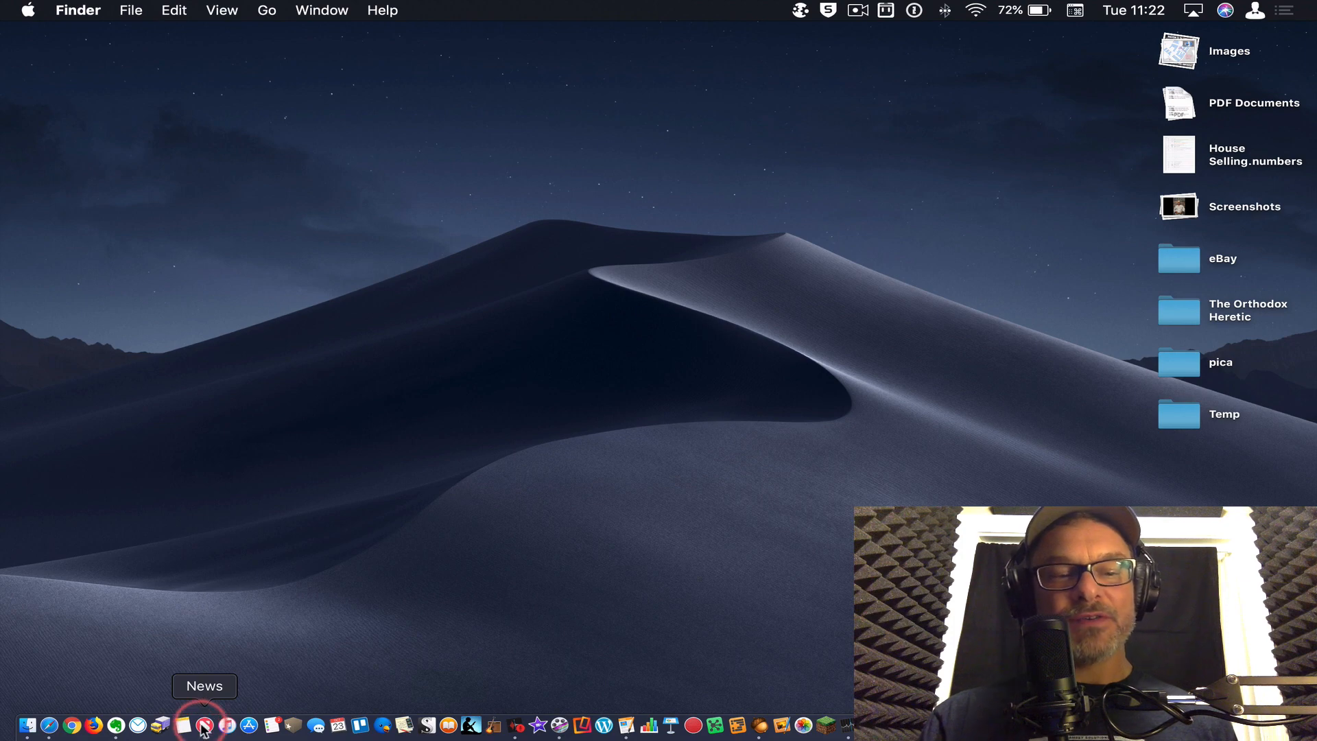
click(204, 724)
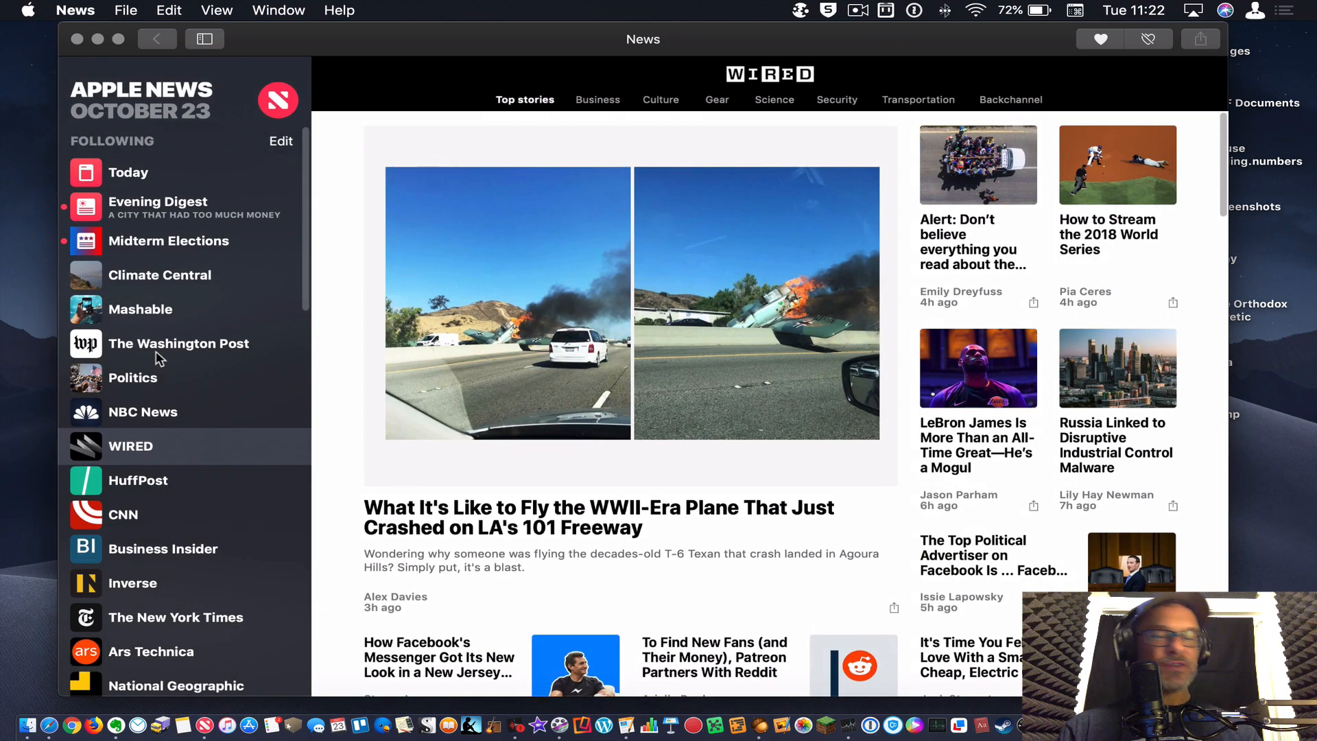
mouse_move(206, 356)
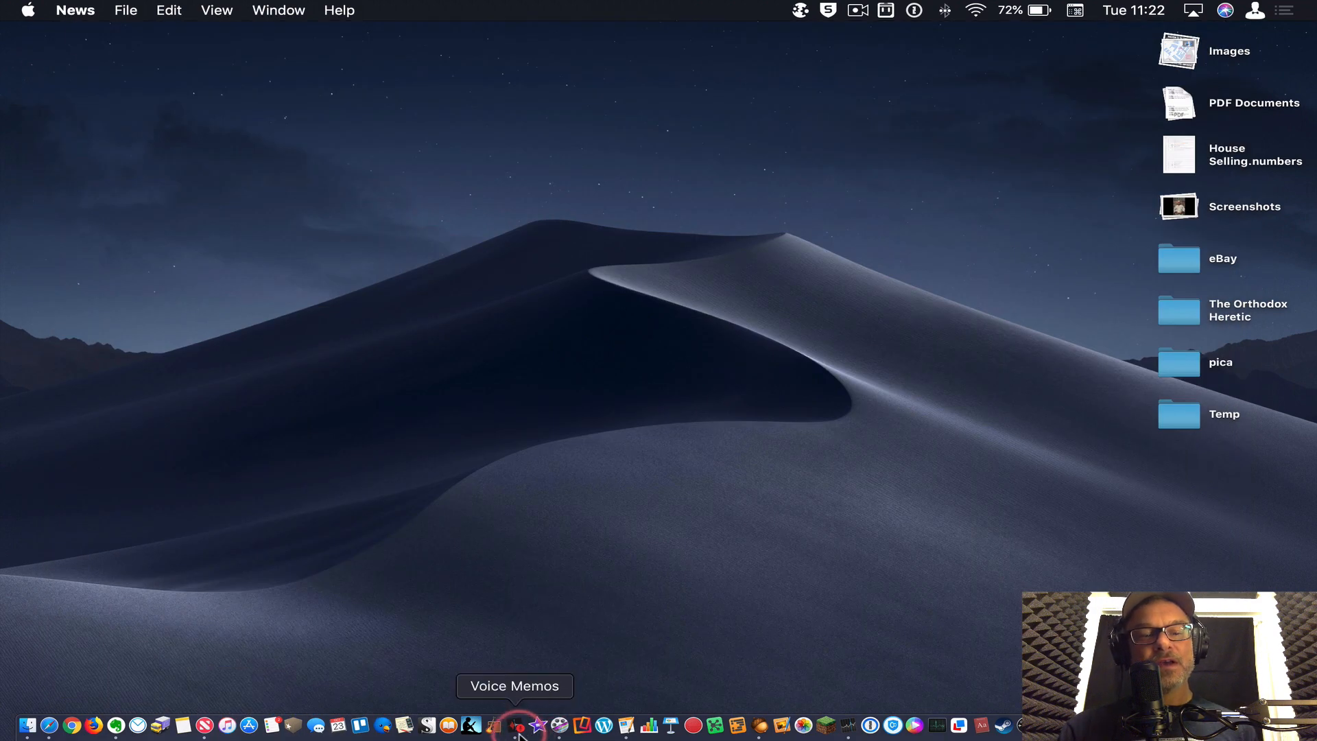
Launch Voice Memos from the Dock, record a roughly four-second memo, and pause it.
click(516, 725)
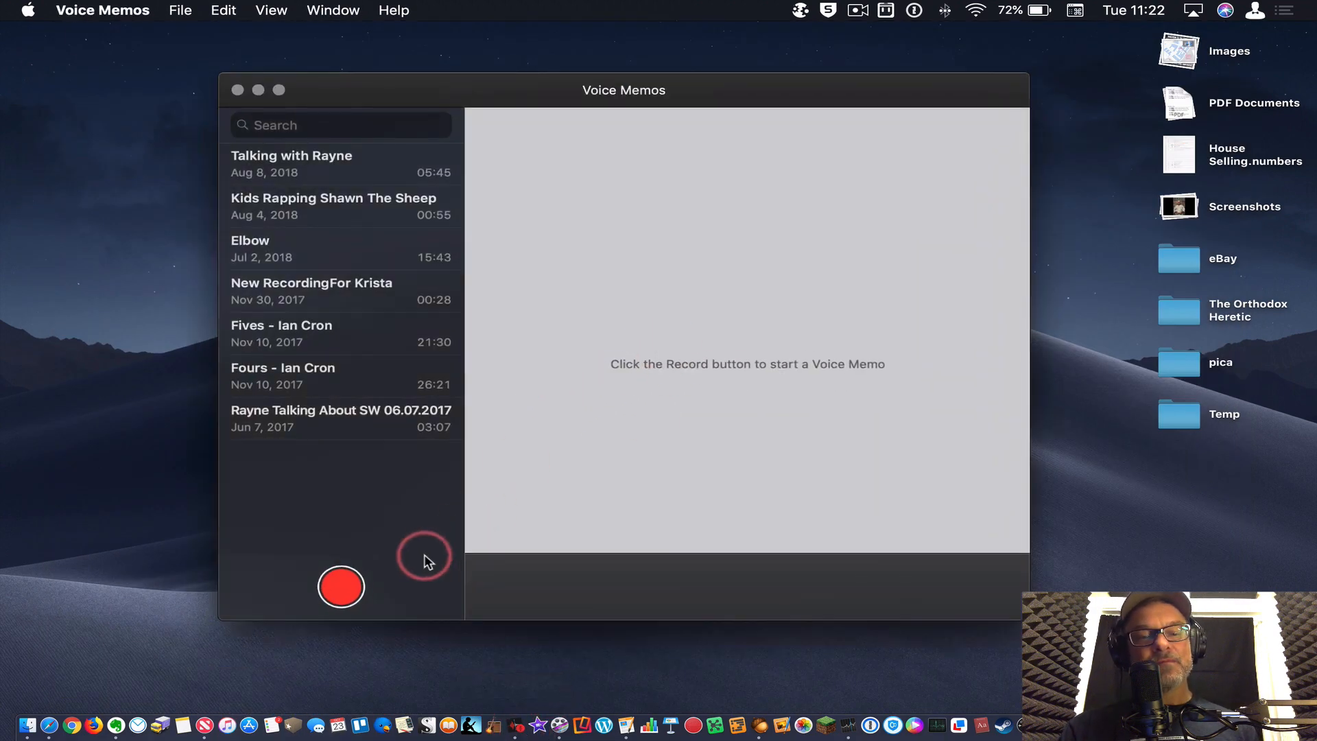
click(340, 586)
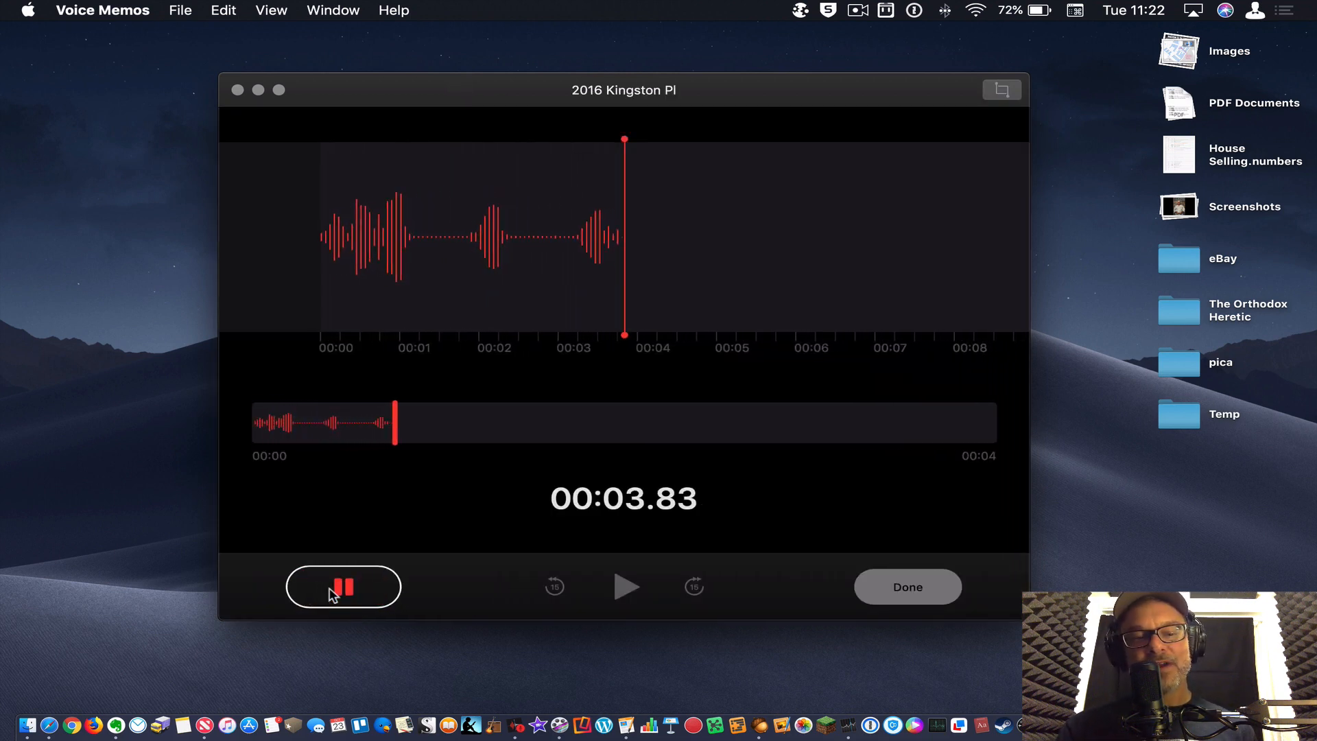
click(343, 586)
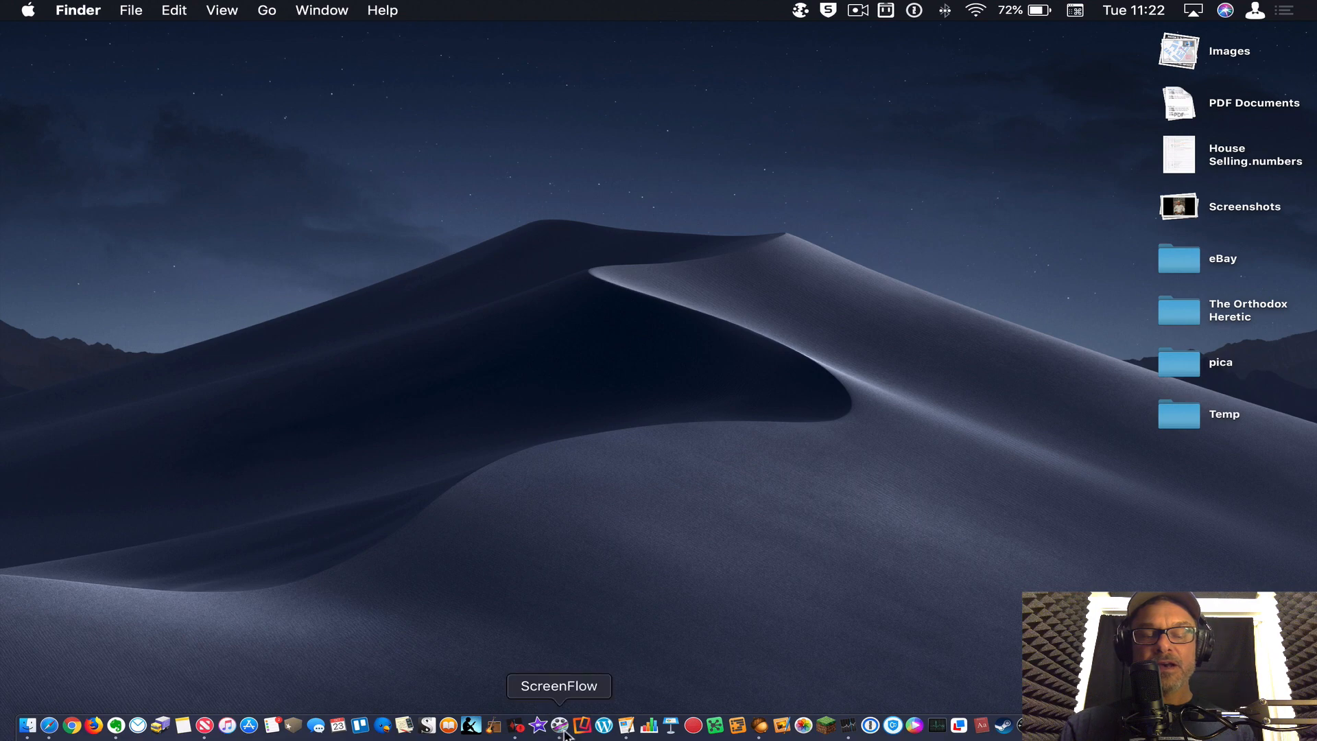
mouse_move(846, 731)
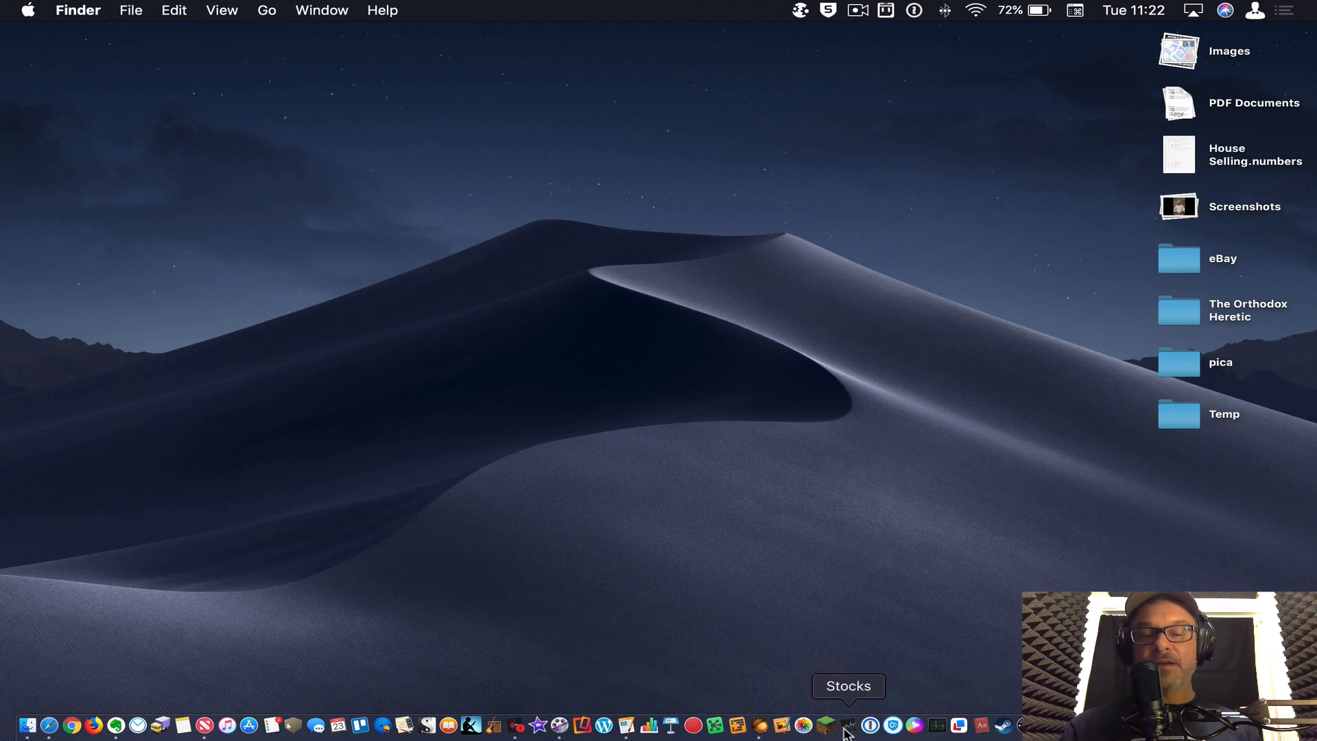
Launch Stocks from the Dock and switch from AAPL to Business News top stories.
click(846, 724)
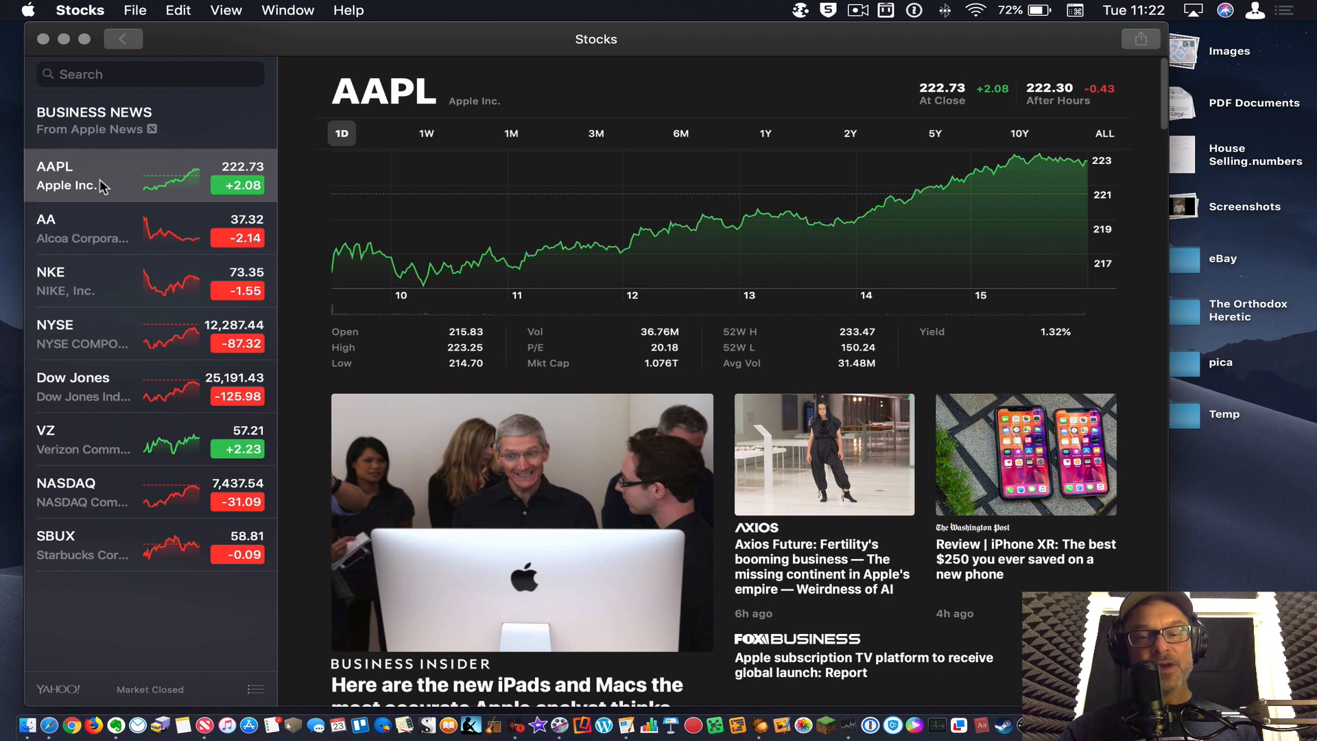
mouse_move(189, 177)
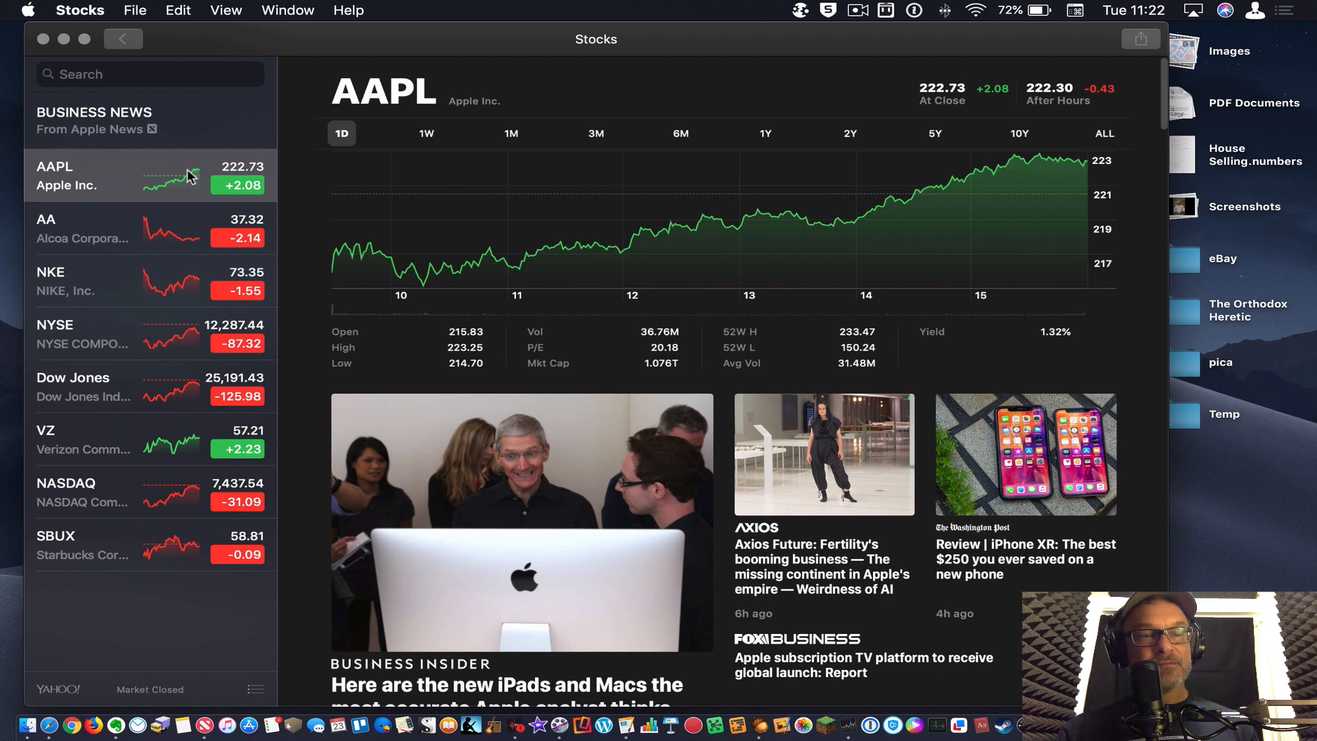
mouse_move(129, 208)
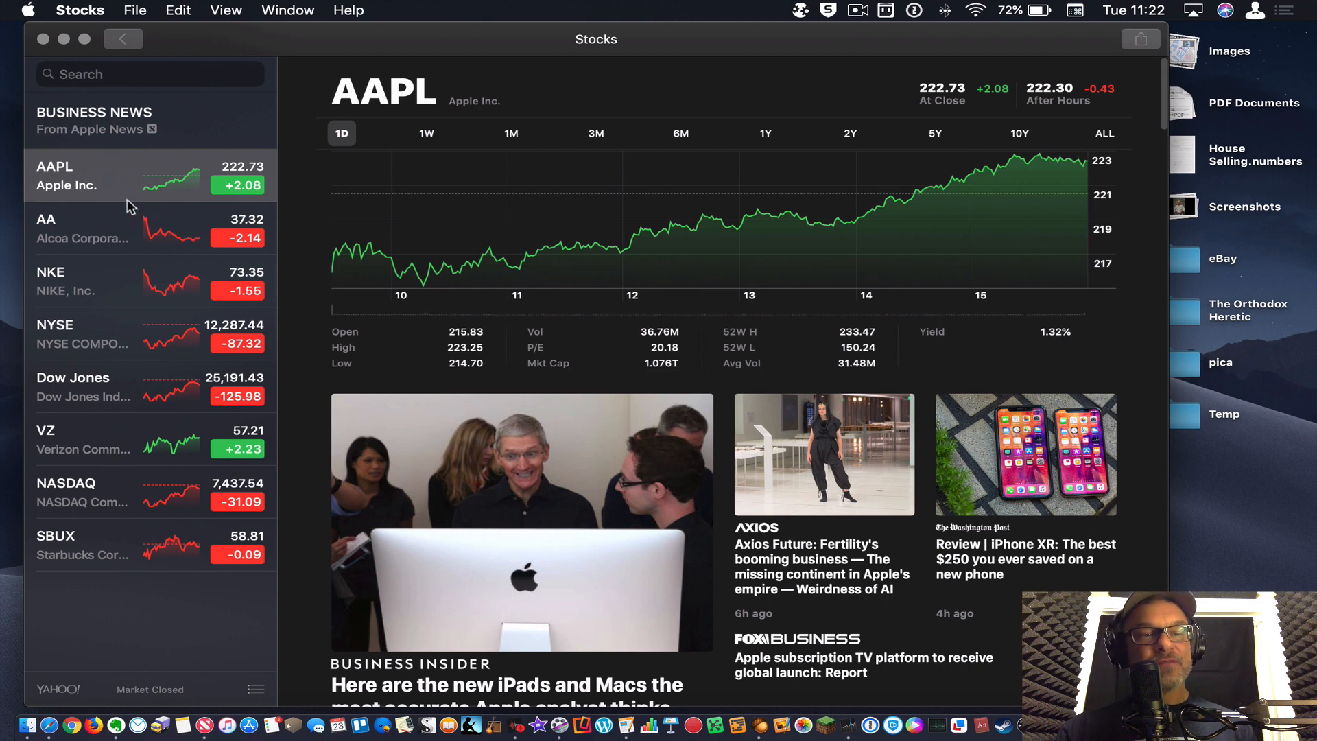
click(93, 121)
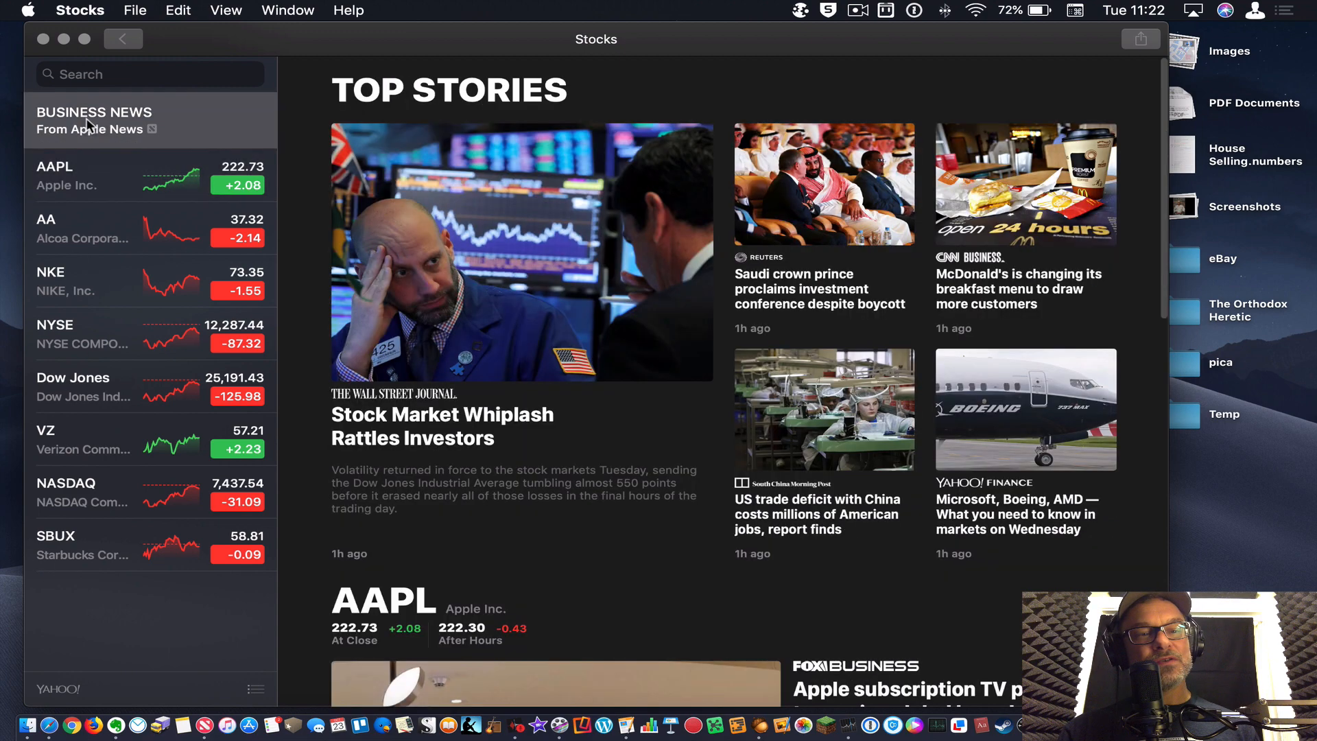
mouse_move(79, 190)
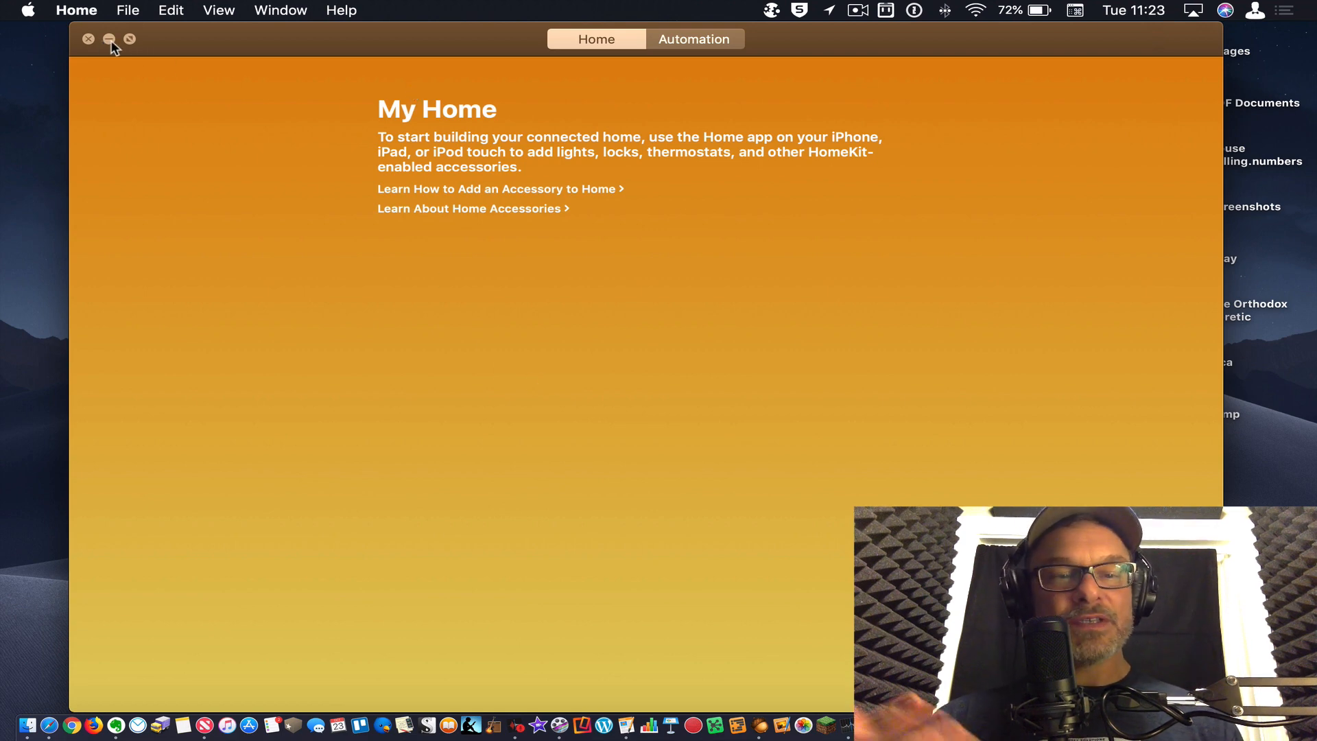
Close the Home window after viewing the empty My Home overview, returning to the desktop.
click(88, 38)
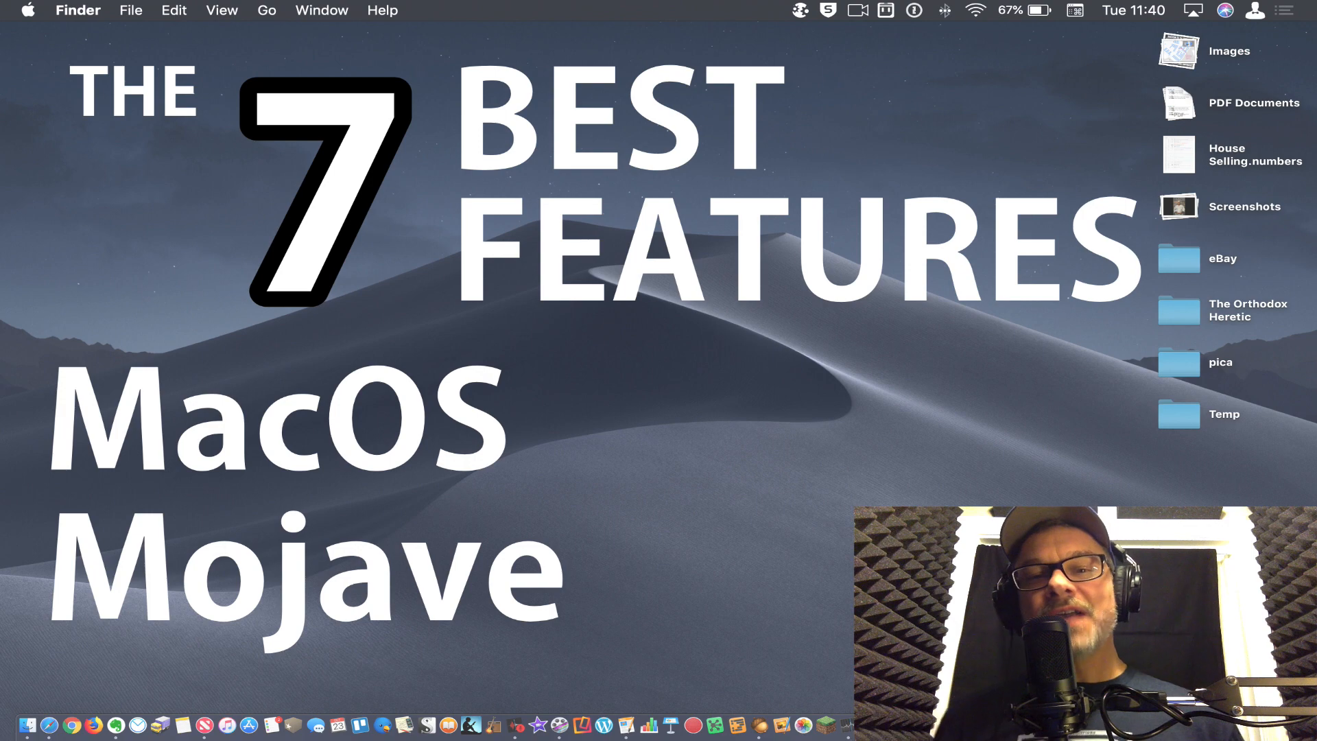